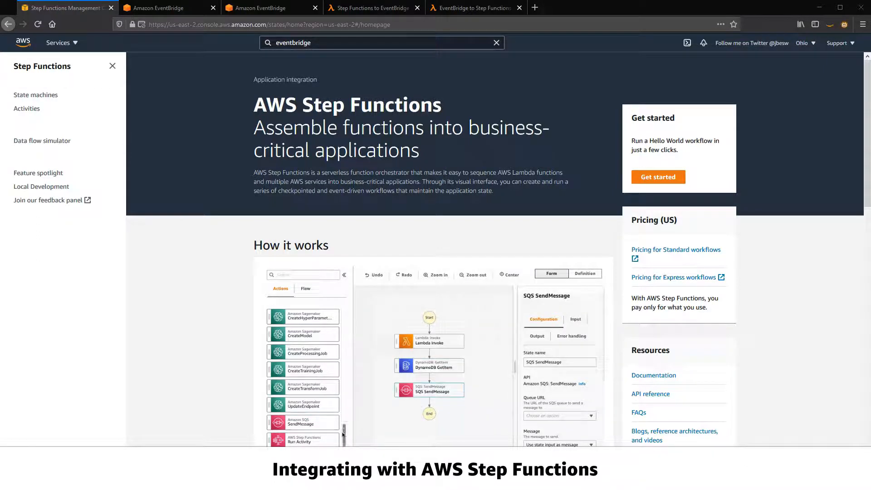
# Draft a Standard, visually designed workflow with one Pass state and review its definition
pyautogui.click(305, 288)
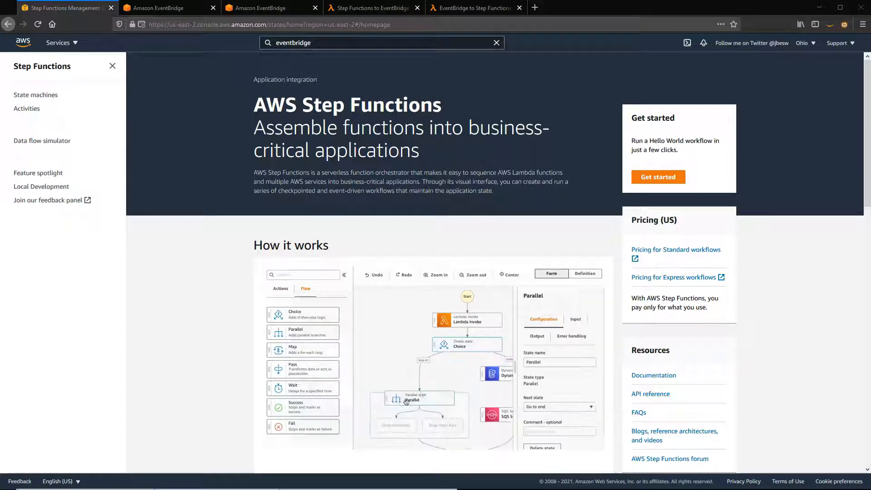
pyautogui.click(280, 289)
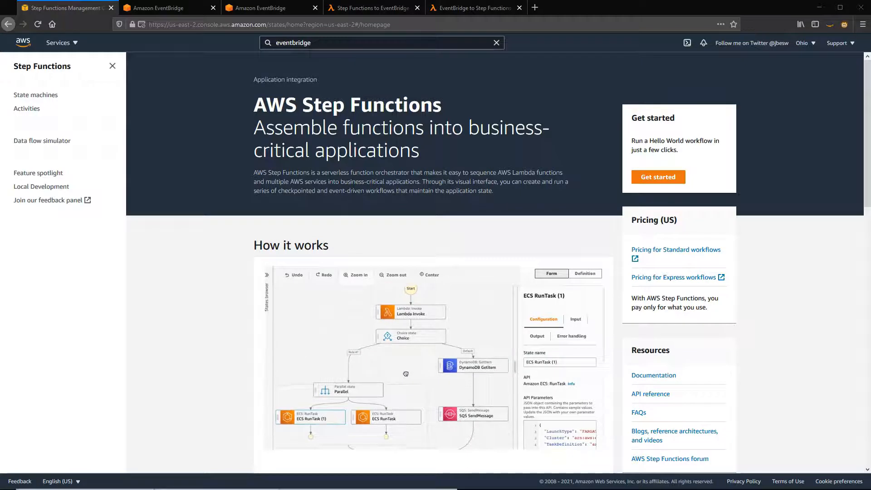
pyautogui.click(585, 274)
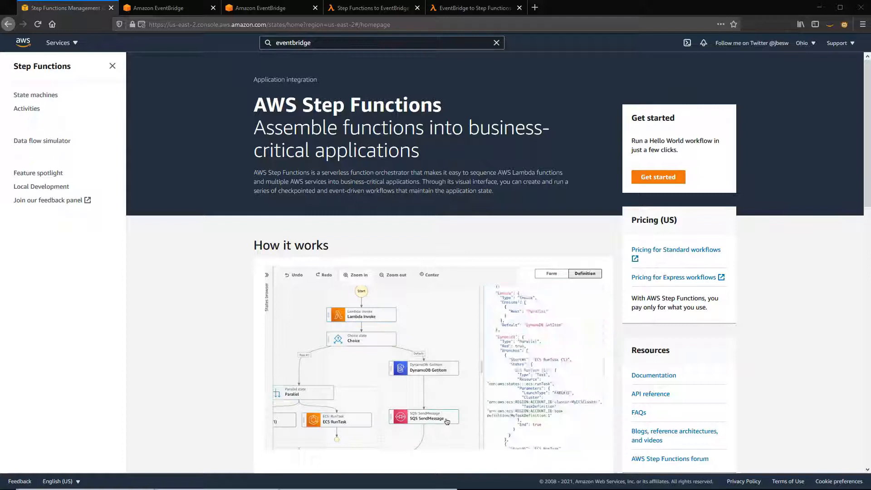
pyautogui.click(423, 419)
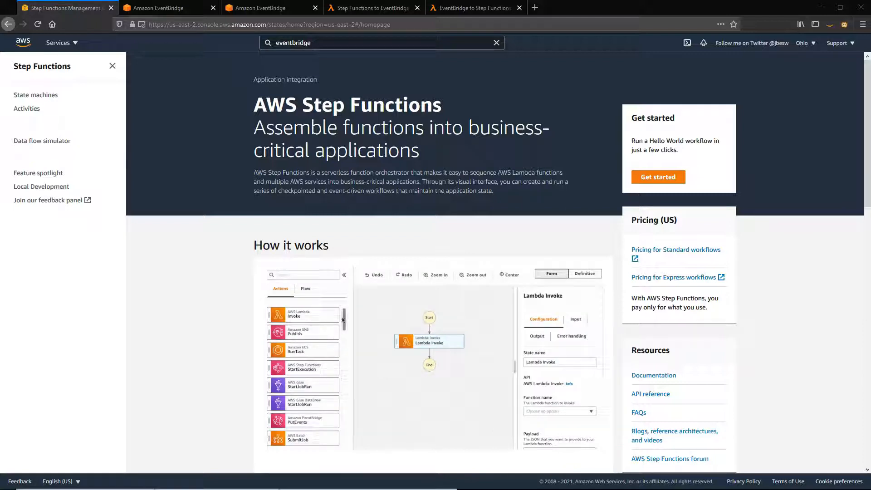
pyautogui.scroll(-3)
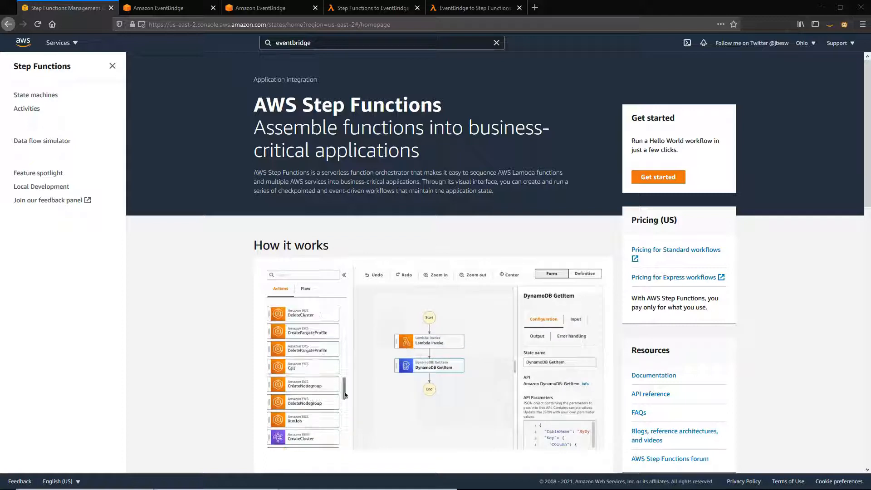
pyautogui.scroll(-3)
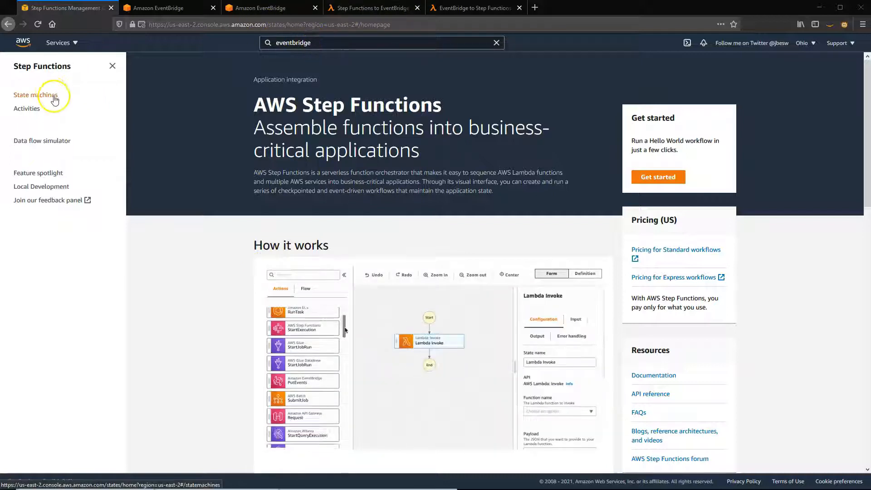
pyautogui.click(35, 94)
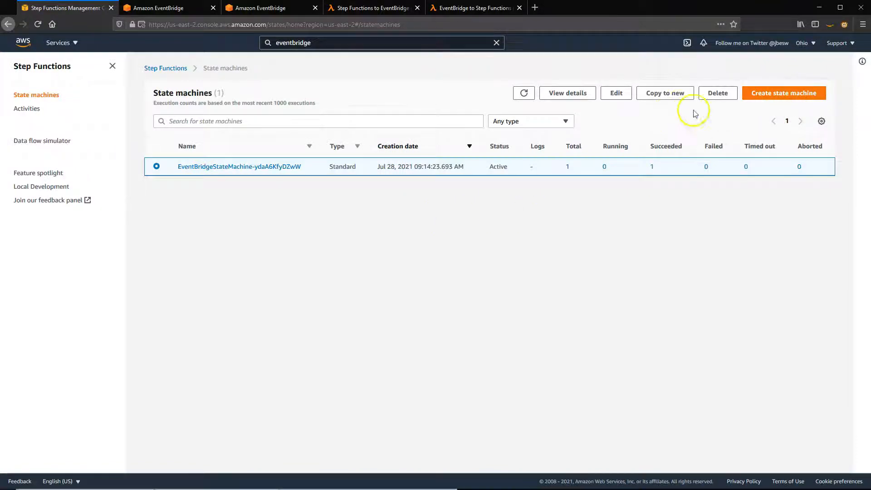
pyautogui.click(784, 93)
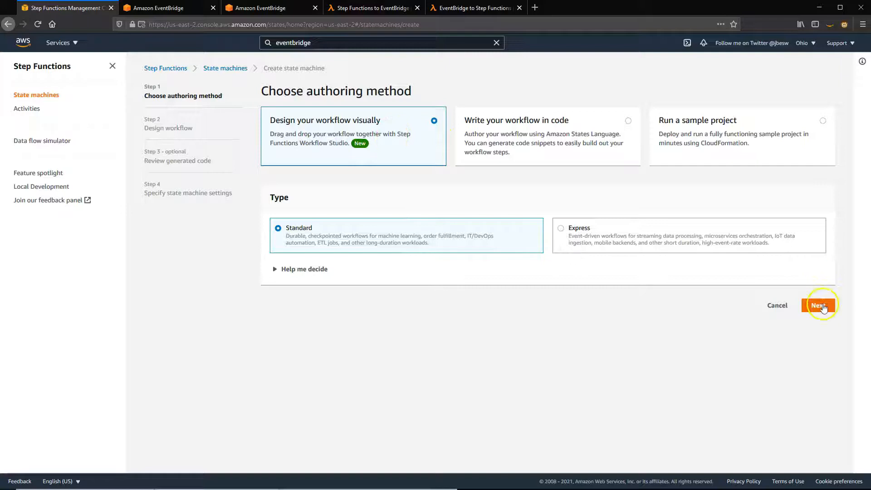
pyautogui.click(821, 304)
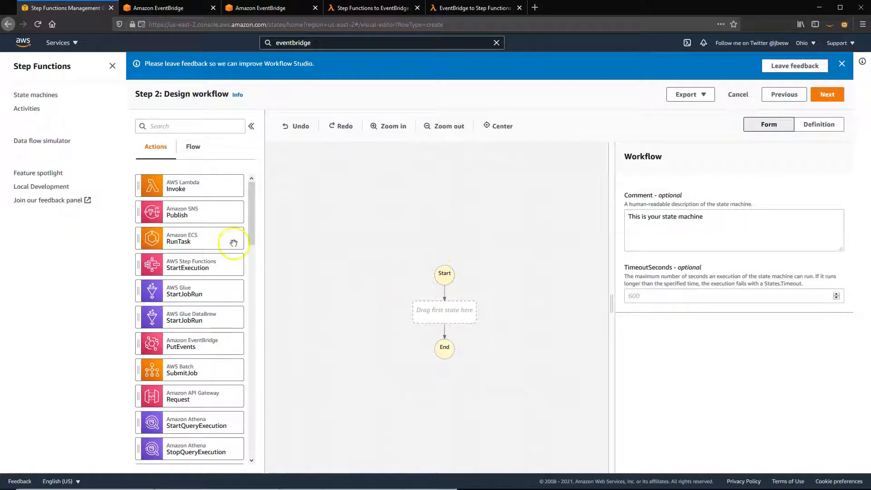
pyautogui.click(193, 147)
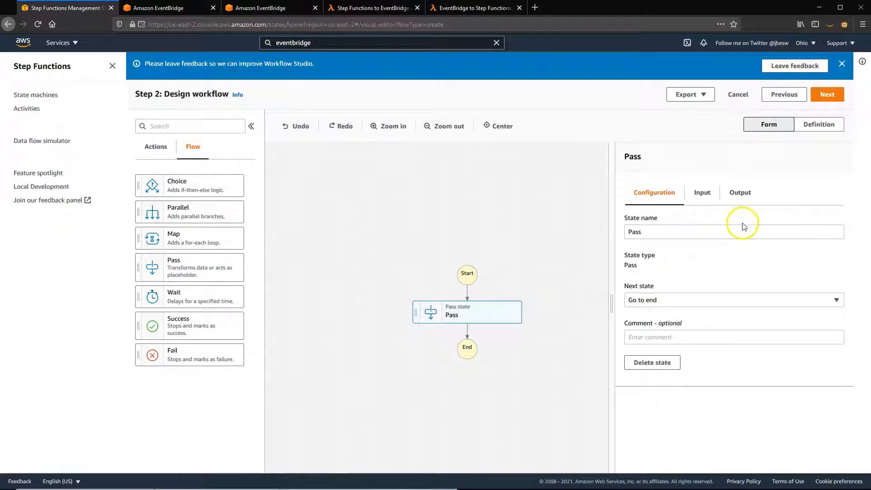
pyautogui.click(827, 94)
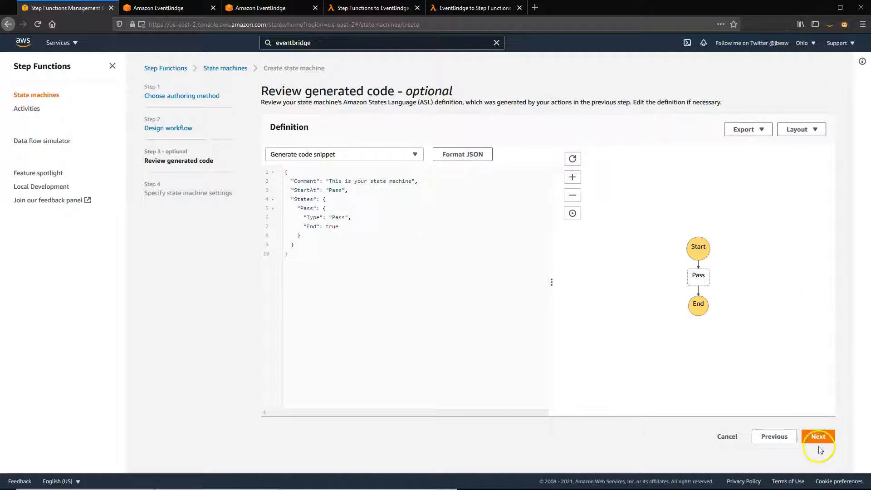
# Create MyStateMachine with a new execution role and return to the state machines list
pyautogui.click(818, 436)
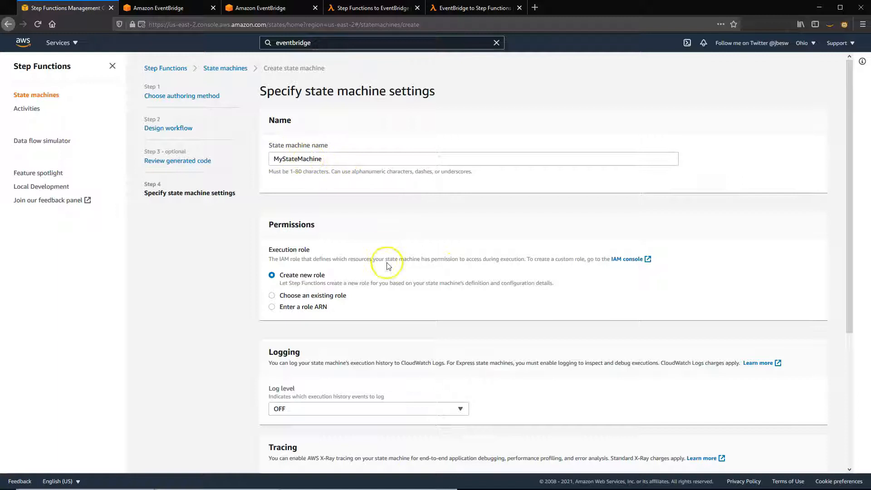
pyautogui.scroll(-3)
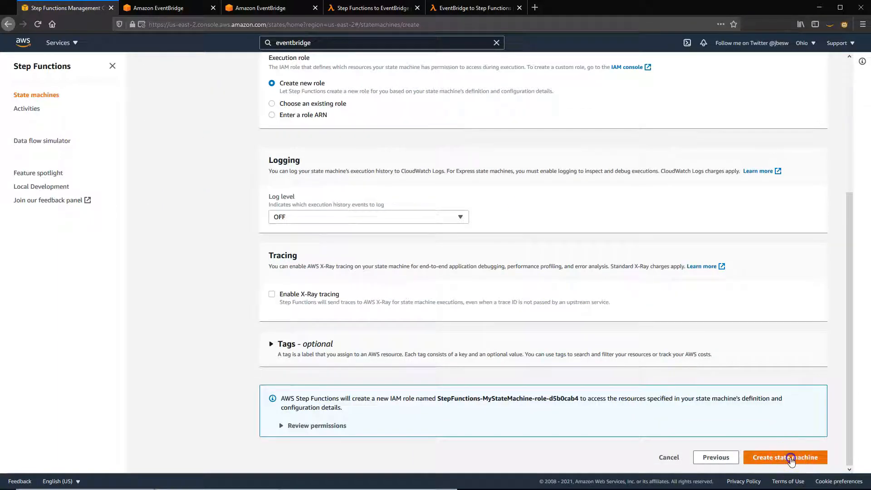
pyautogui.click(785, 457)
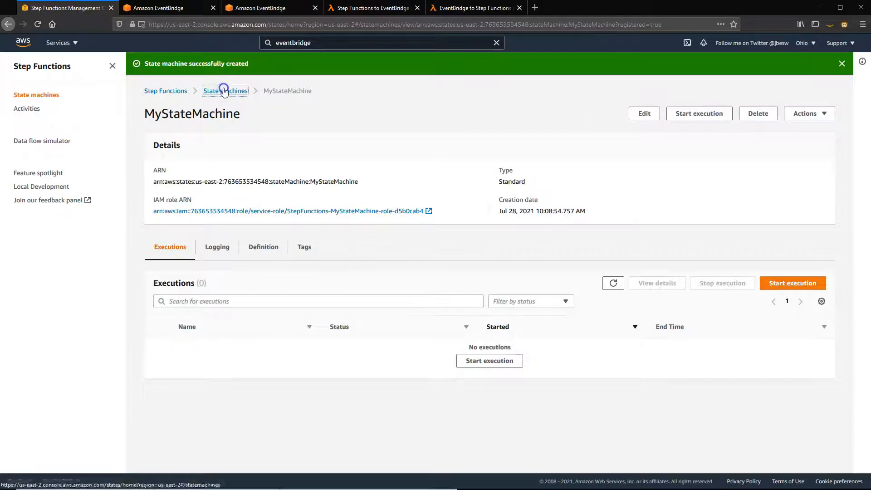
pyautogui.click(225, 91)
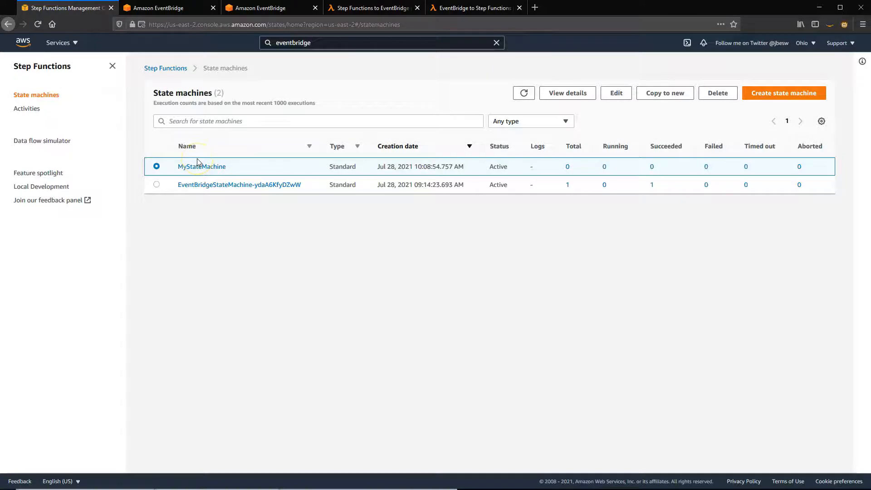
# Start a new EventBridge rule on the sample project bus named startWorkflow
pyautogui.click(169, 8)
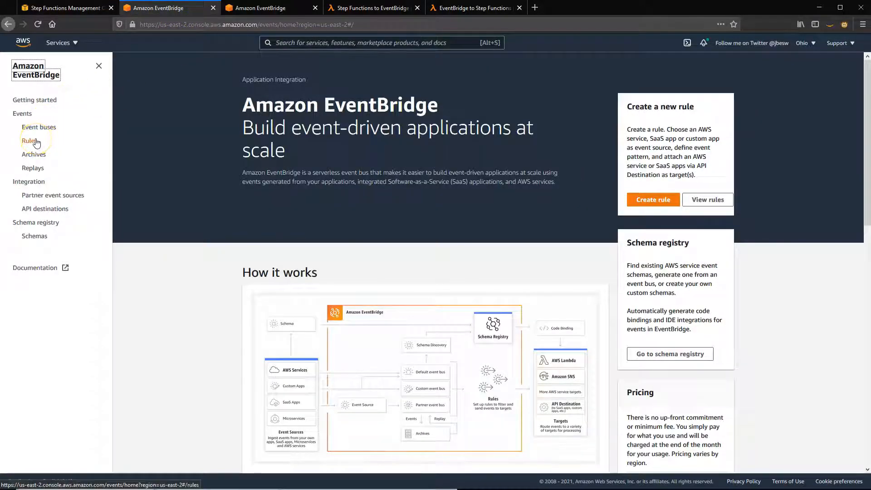
pyautogui.click(29, 141)
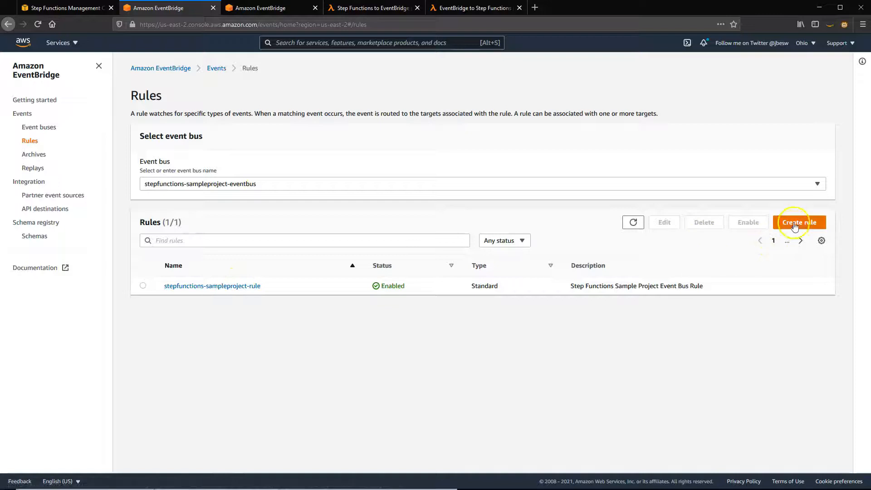
pyautogui.click(799, 223)
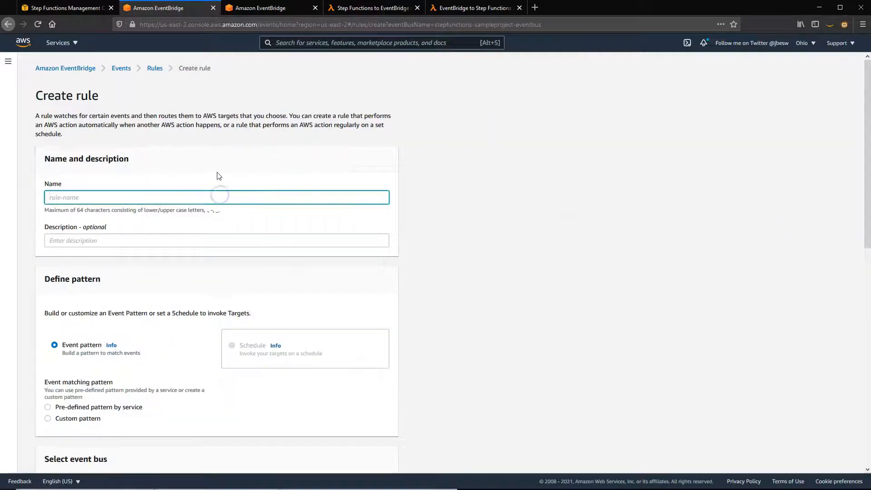
pyautogui.write('startWorkflow')
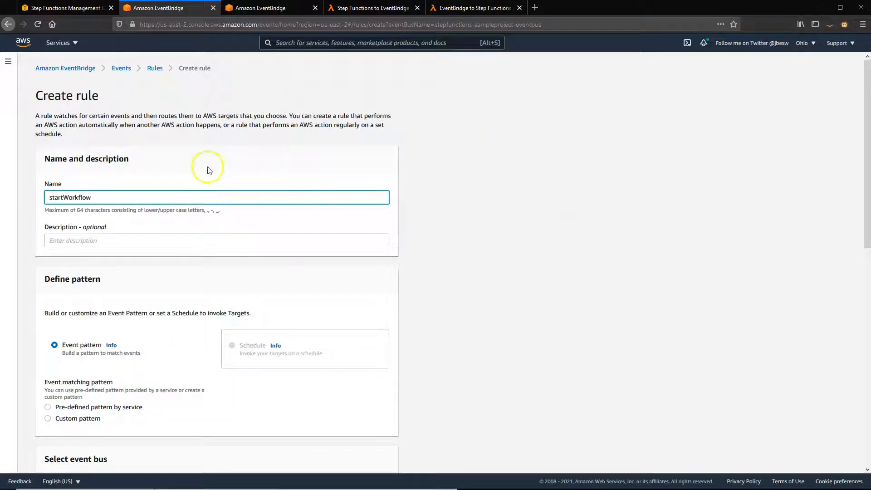
# Enter and save a custom event pattern matching source myCustomApp
pyautogui.click(48, 418)
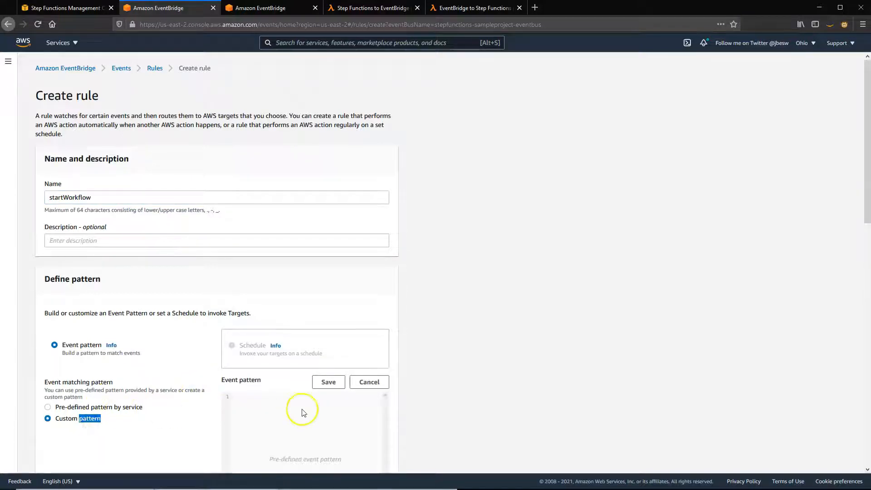
pyautogui.scroll(-3)
pyautogui.write('"source')
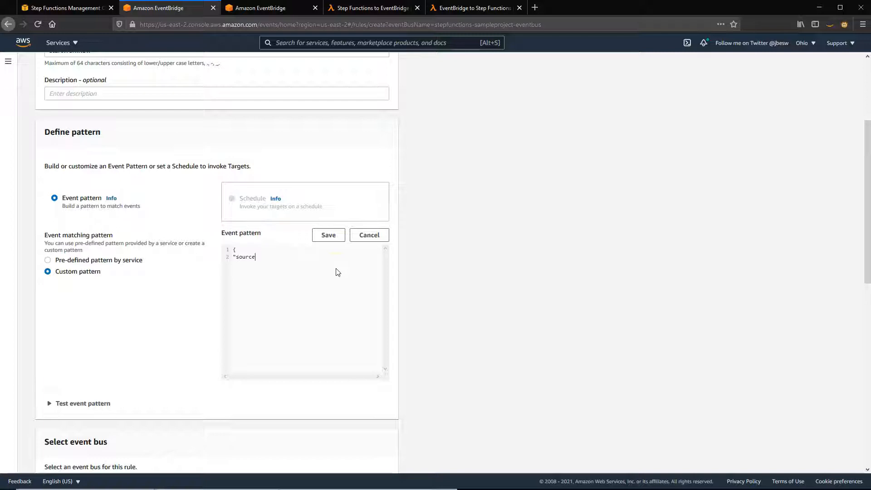
pyautogui.write('": "p')
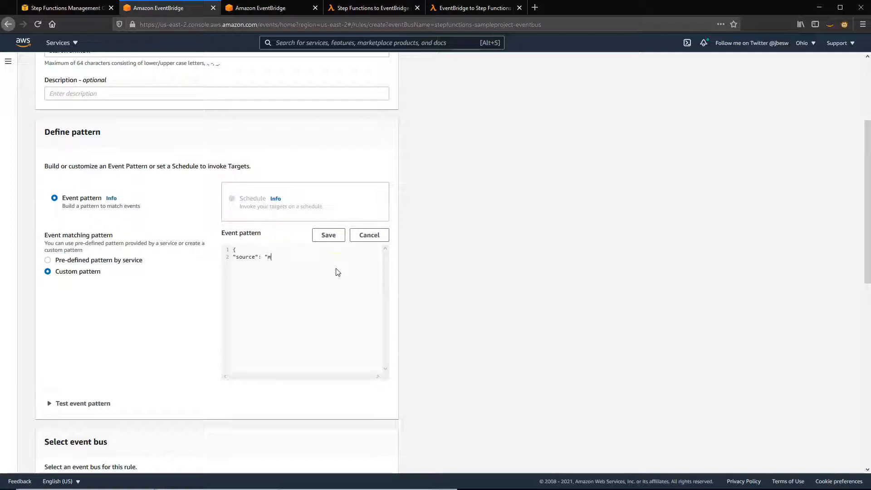
pyautogui.write('yCustomApp"]')
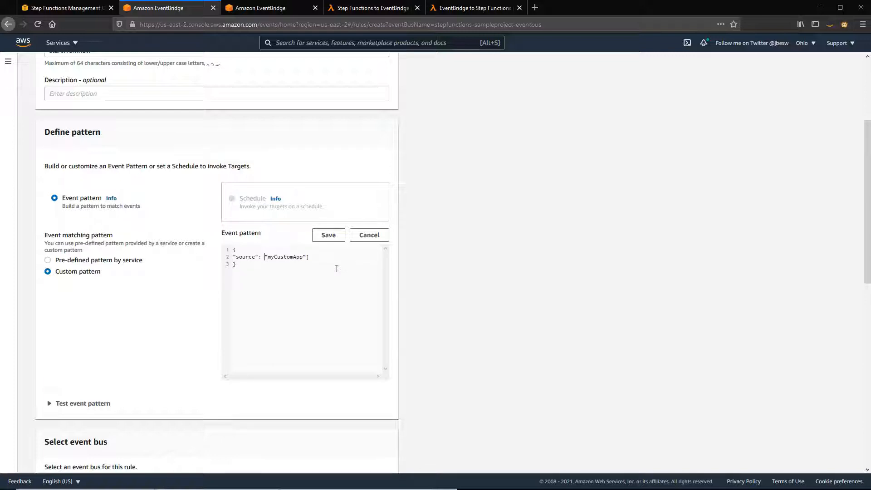
pyautogui.click(327, 234)
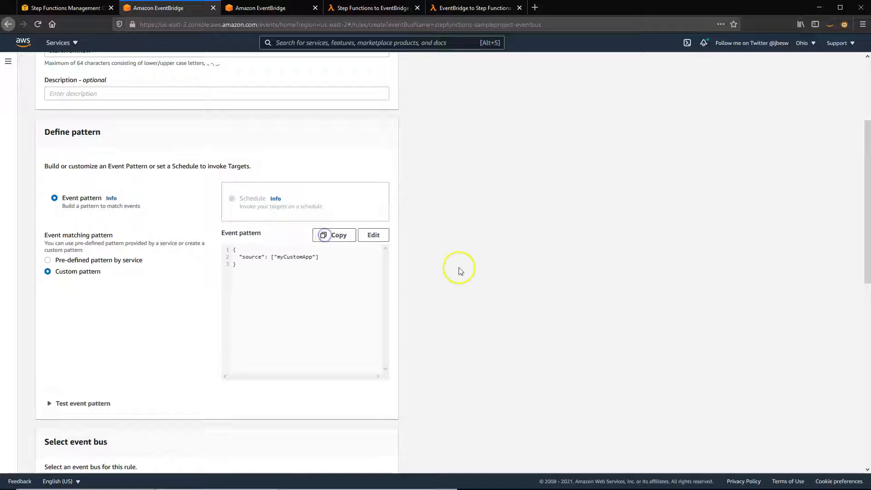
# Set MyStateMachine as the rule's Step Functions target
pyautogui.scroll(-3)
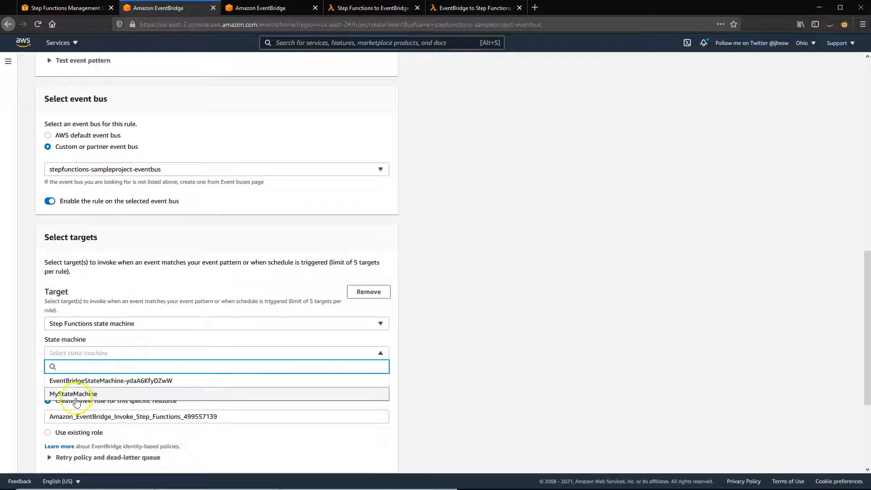
pyautogui.click(73, 393)
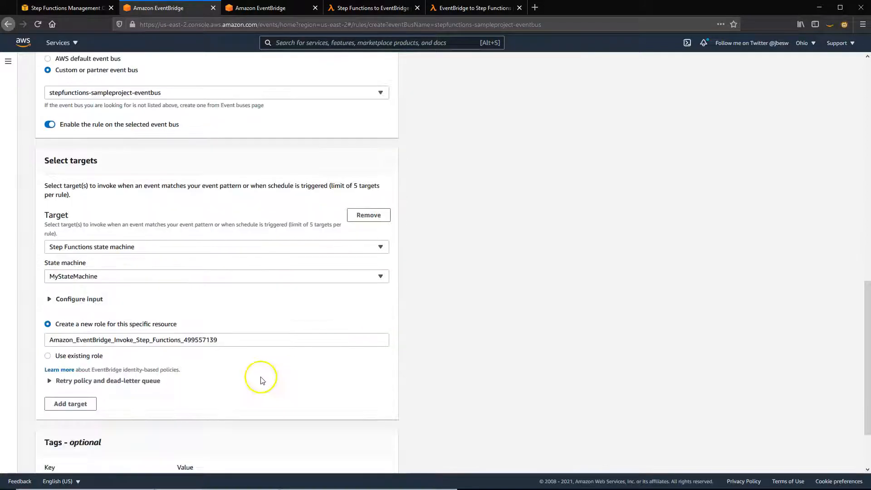
pyautogui.scroll(-3)
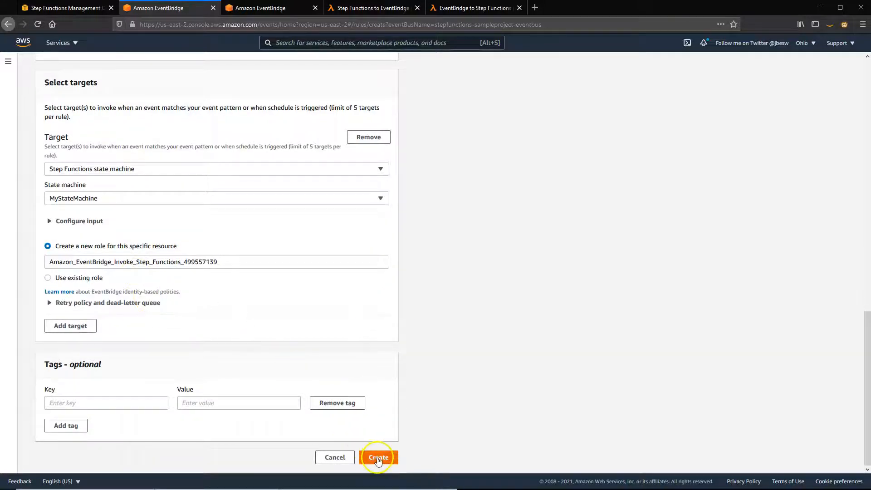
# Create the startWorkflow rule and open its details page
pyautogui.click(378, 457)
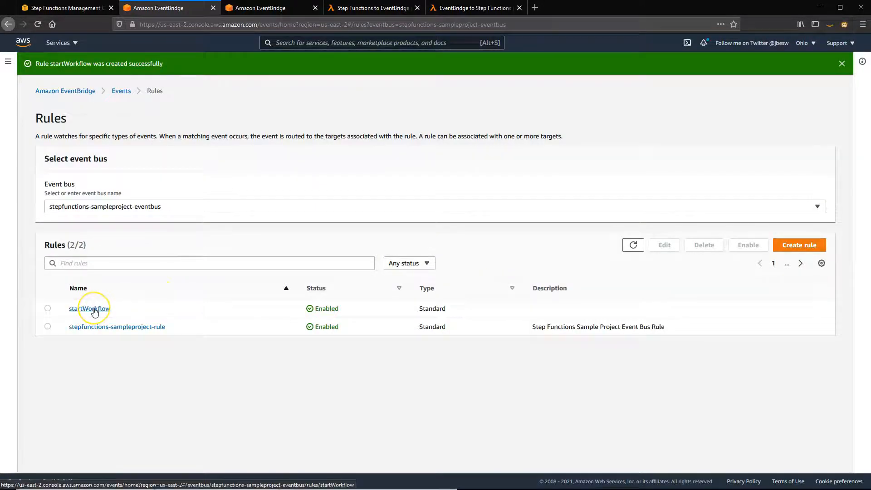
pyautogui.click(89, 308)
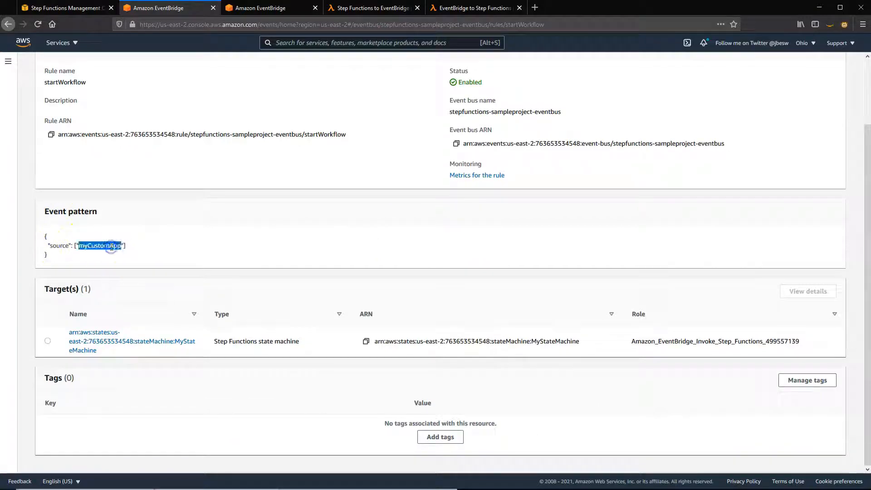
pyautogui.moveTo(163, 267)
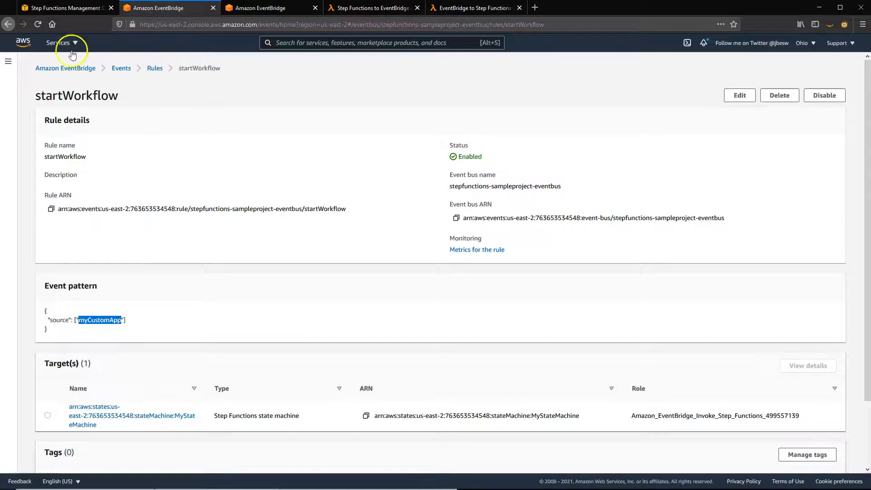
# Compose an event on stepfunctions-sampleproject-eventbus: source myCustomApp, detail type message, msg 'hello world!'
pyautogui.click(154, 67)
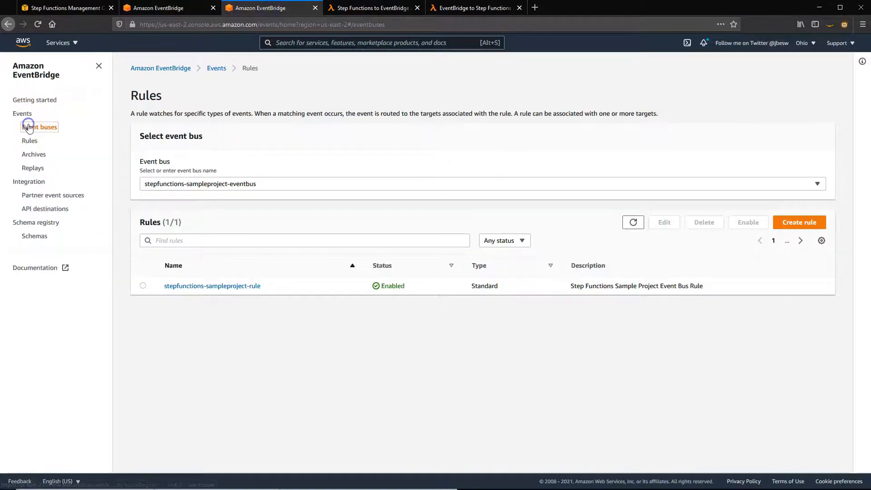
pyautogui.click(40, 126)
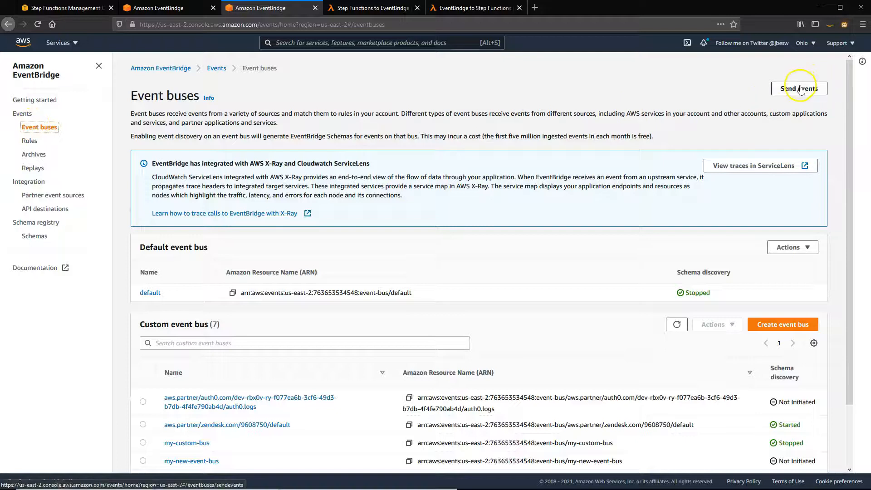
pyautogui.click(799, 89)
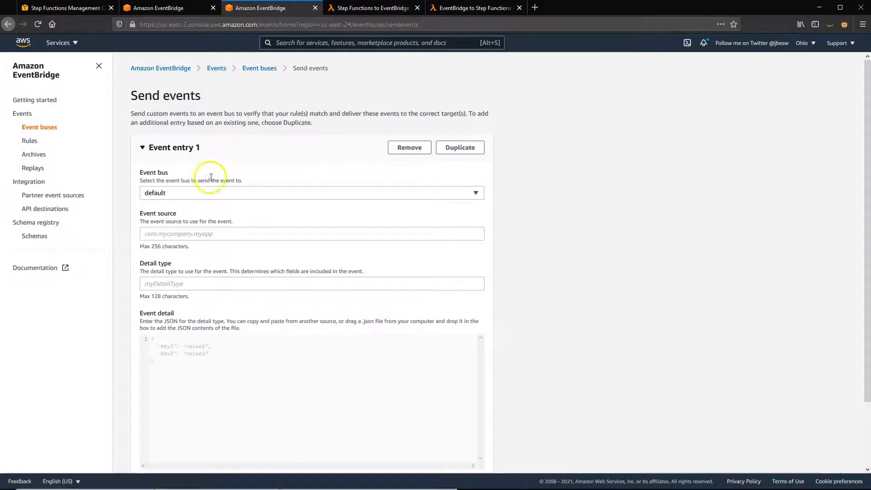
pyautogui.click(312, 192)
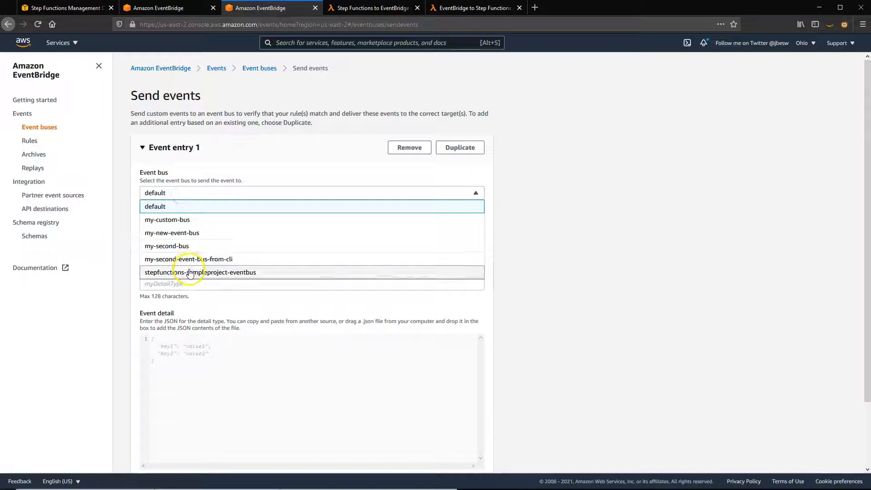
pyautogui.click(200, 273)
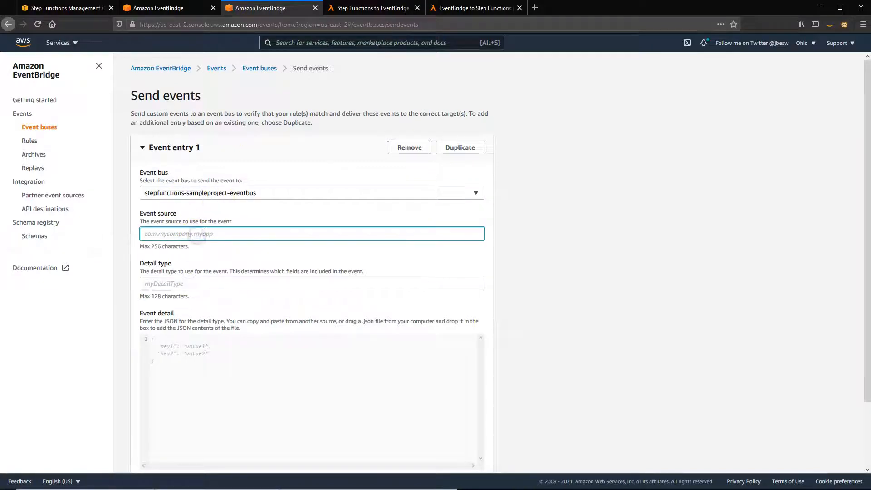
pyautogui.write('myCustomApp')
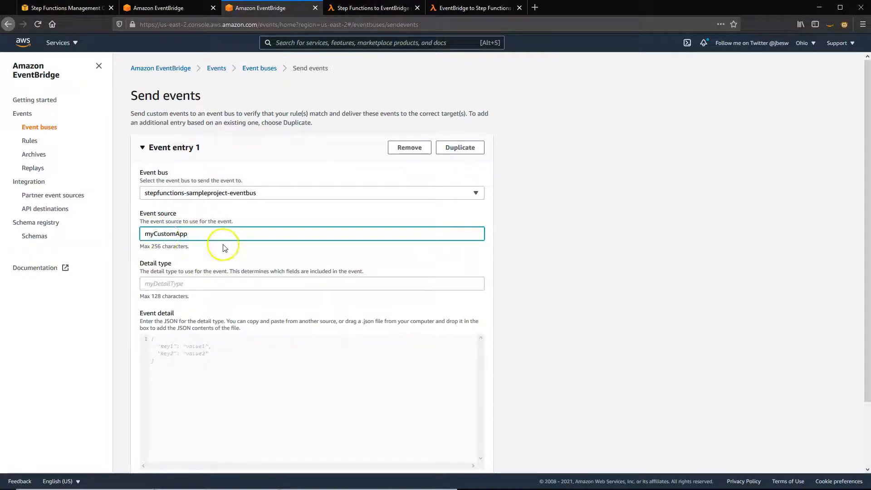
pyautogui.click(312, 283)
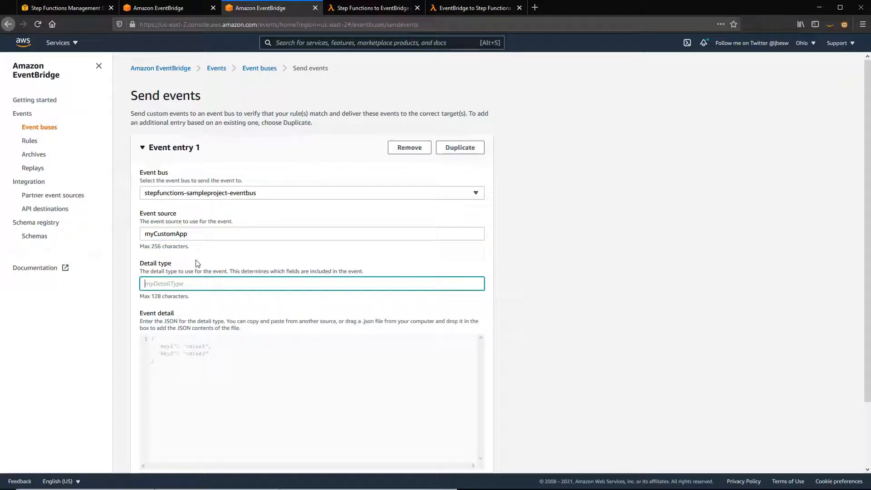
pyautogui.write('message')
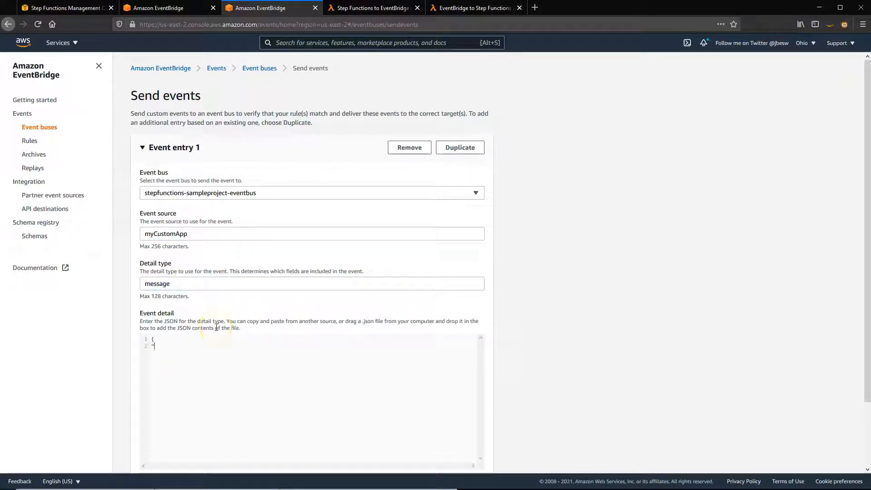
pyautogui.write('"msg": "')
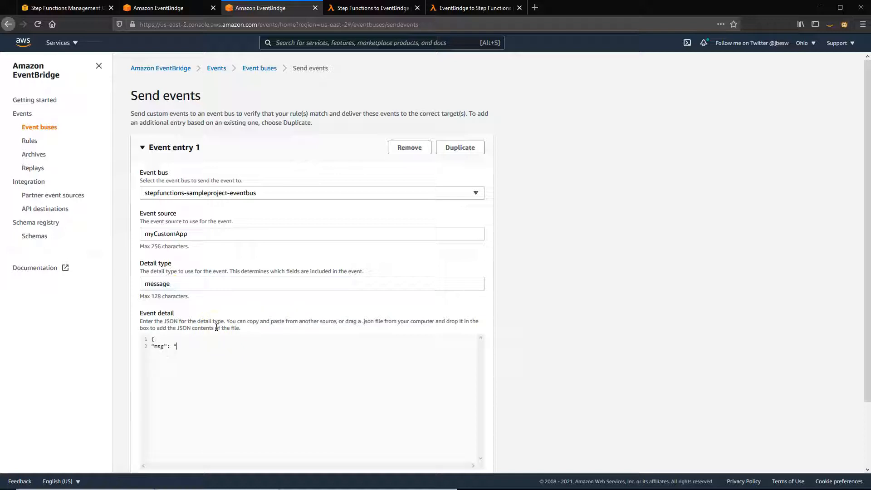
pyautogui.write('hello world!"')
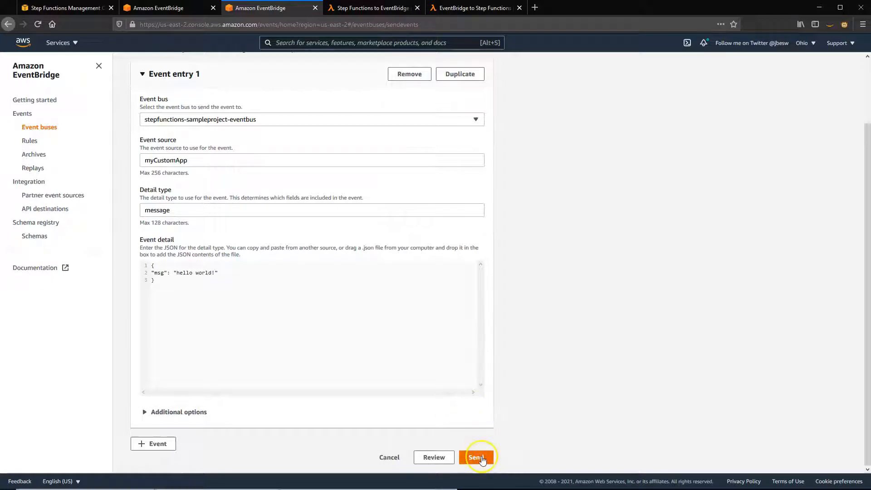
# Send the hello world event, then refresh Step Functions and open MyStateMachine's executions
pyautogui.click(477, 458)
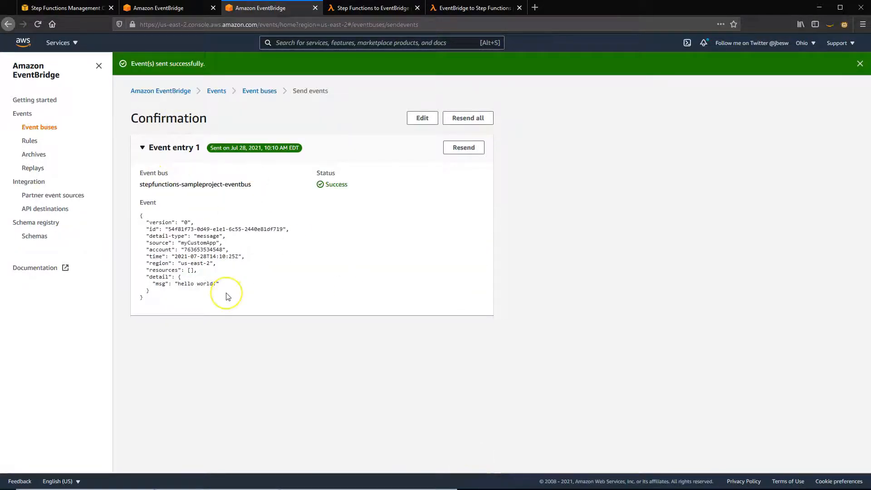
pyautogui.moveTo(239, 145)
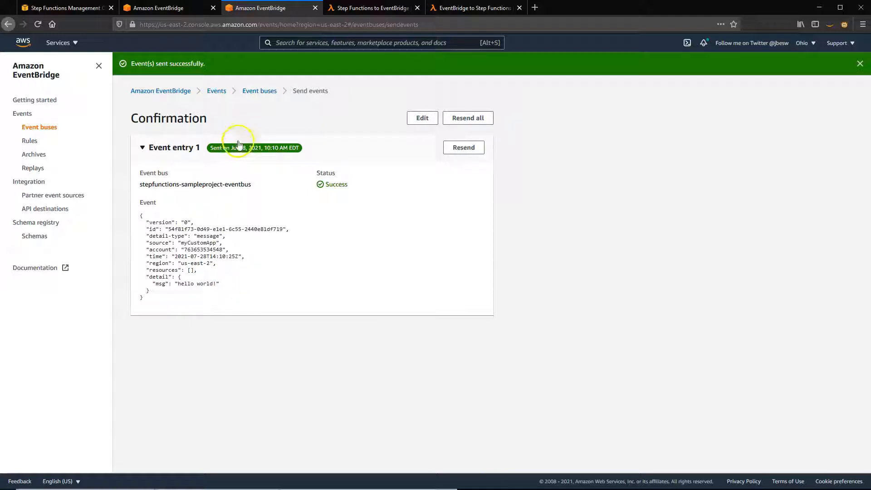
pyautogui.moveTo(64, 8)
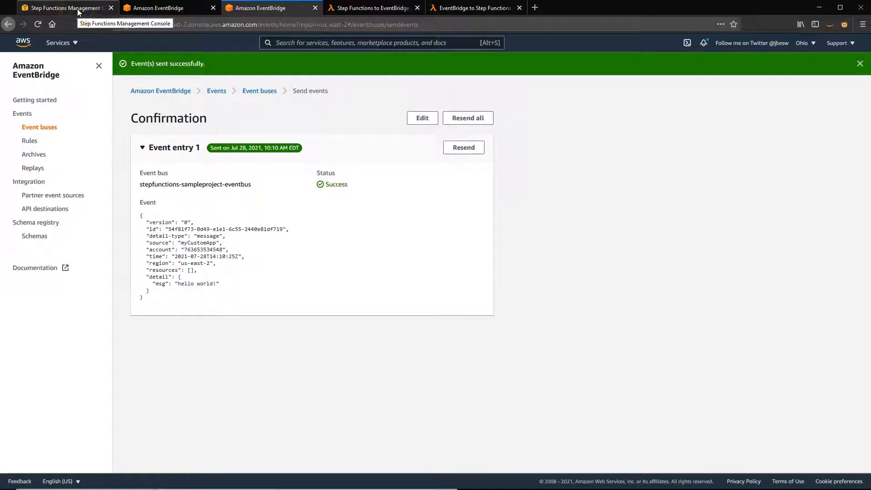
pyautogui.click(61, 8)
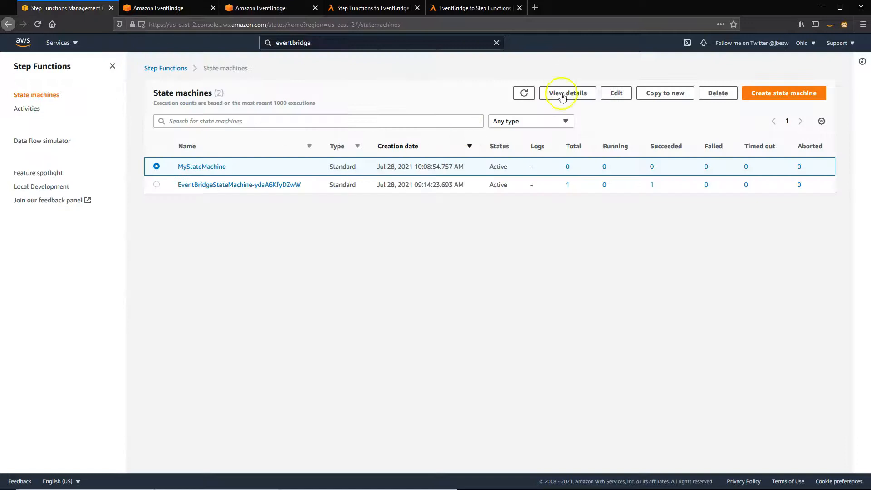
pyautogui.click(522, 92)
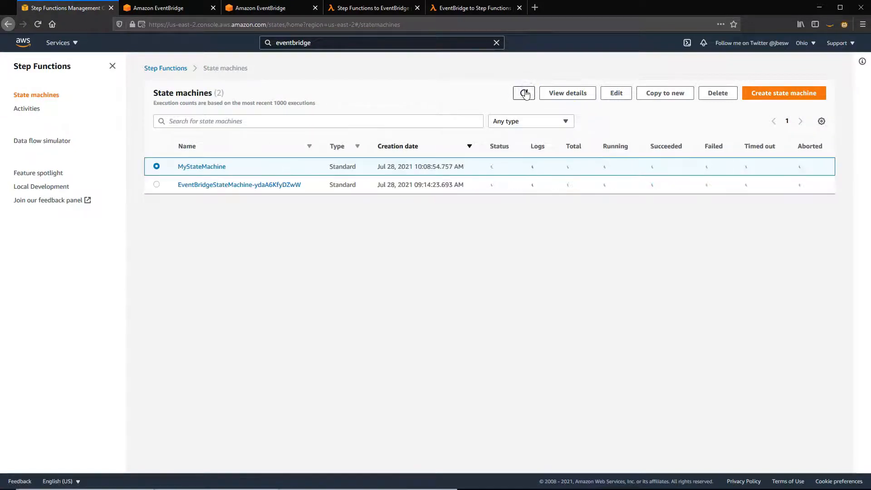
pyautogui.click(523, 93)
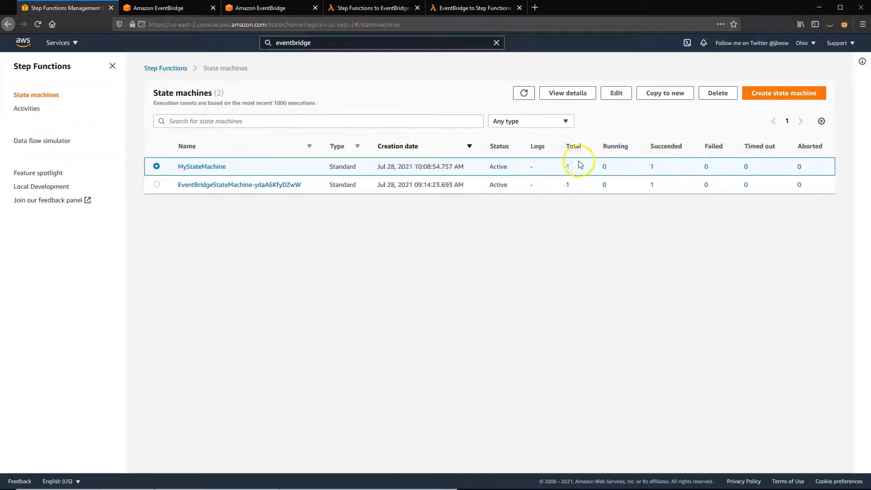
pyautogui.click(201, 166)
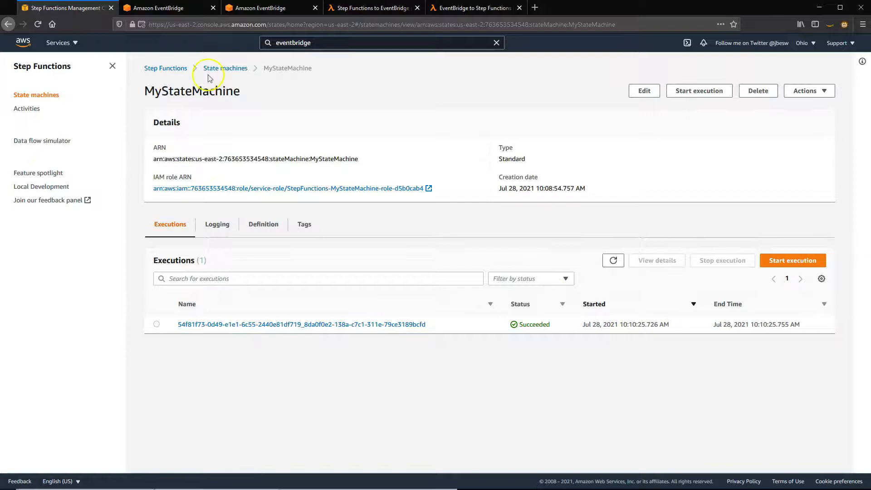
# Resend the hello world event from EventBridge and return to Step Functions
pyautogui.click(272, 8)
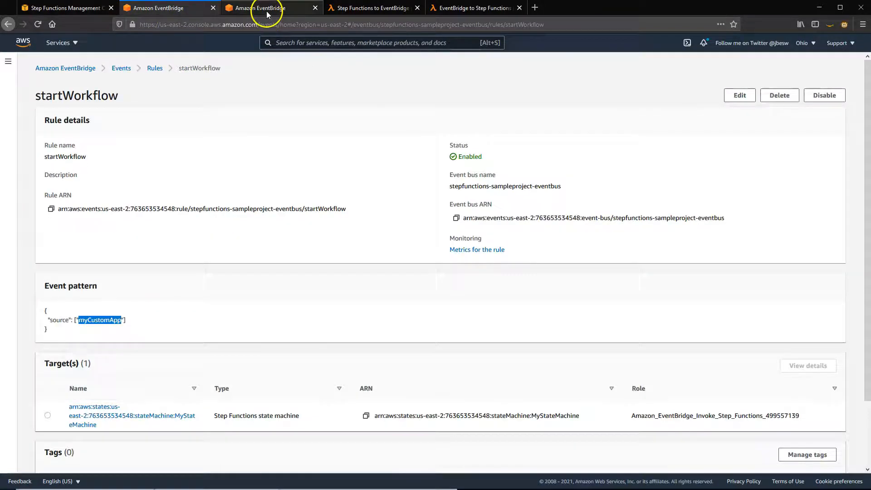
pyautogui.click(168, 8)
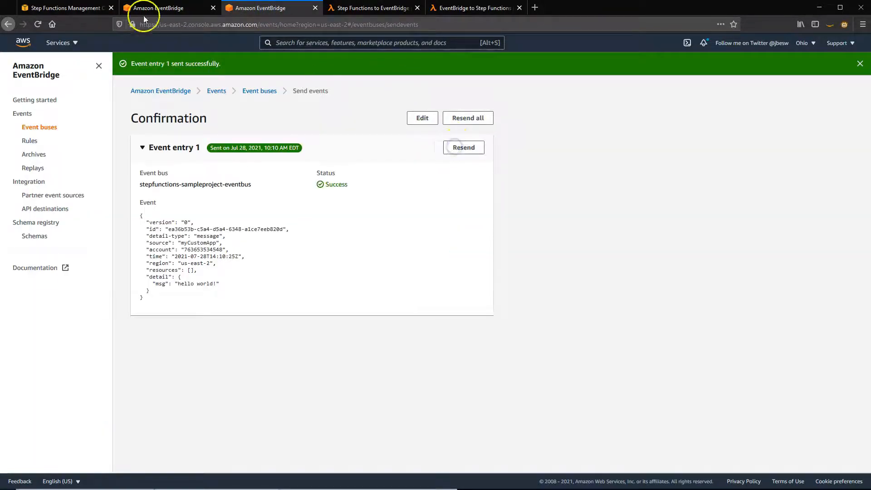
pyautogui.click(63, 7)
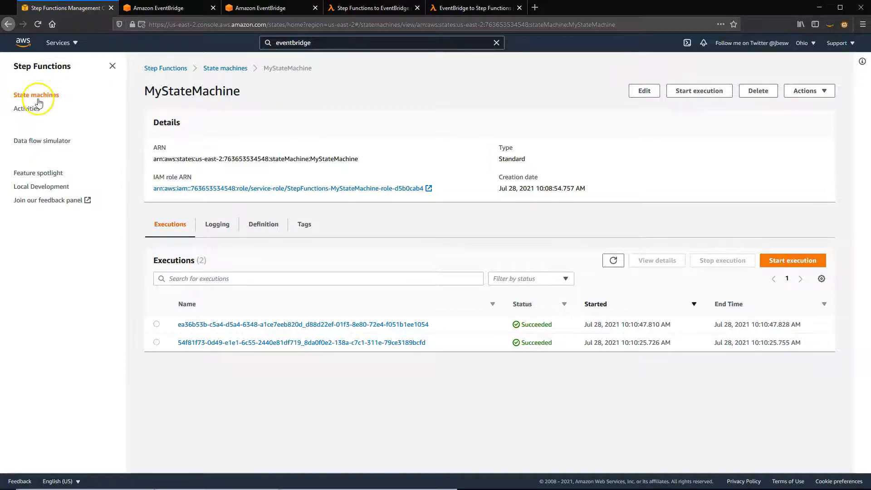
# Preview the 'Send a custom event to EventBridge' sample project up to deployment, then return
pyautogui.click(37, 94)
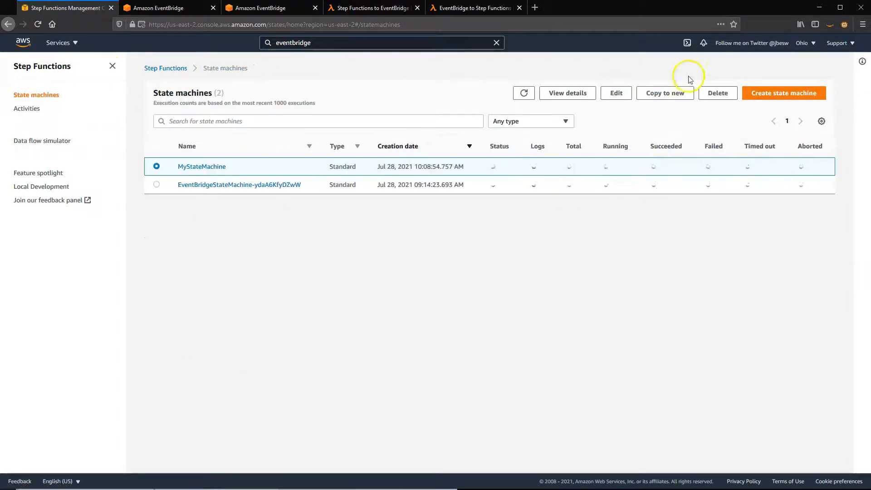
pyautogui.click(783, 93)
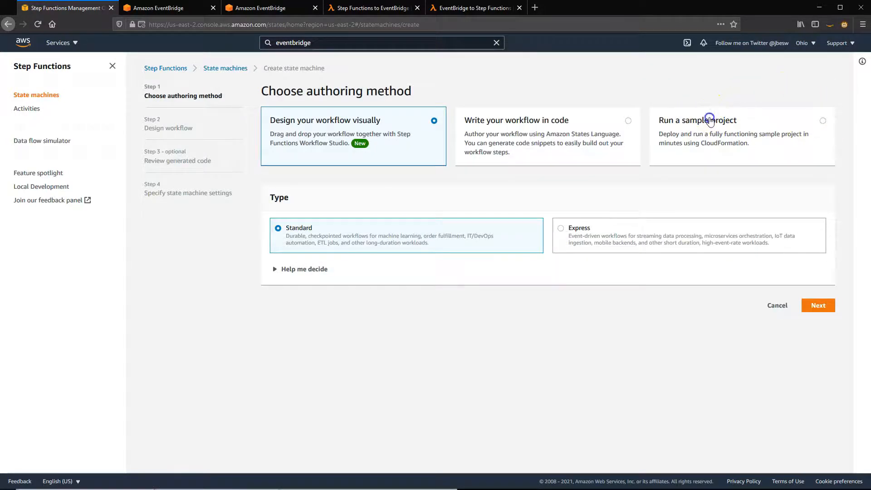
pyautogui.click(697, 120)
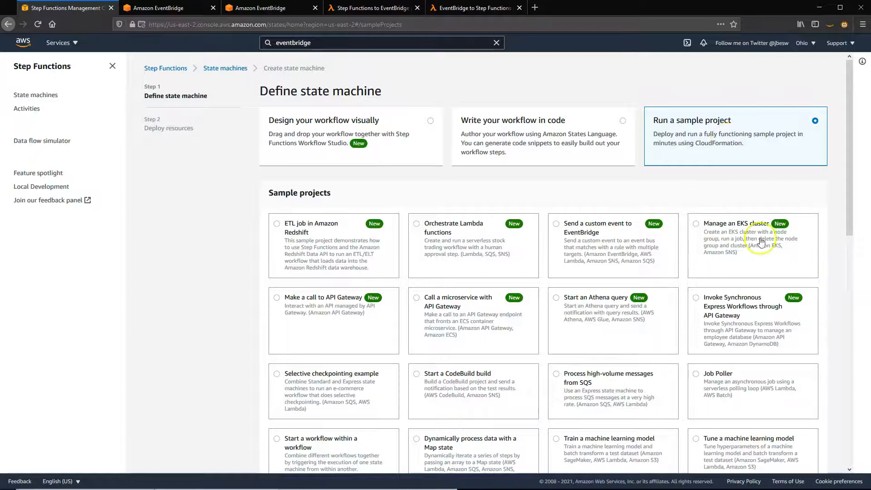
pyautogui.moveTo(556, 226)
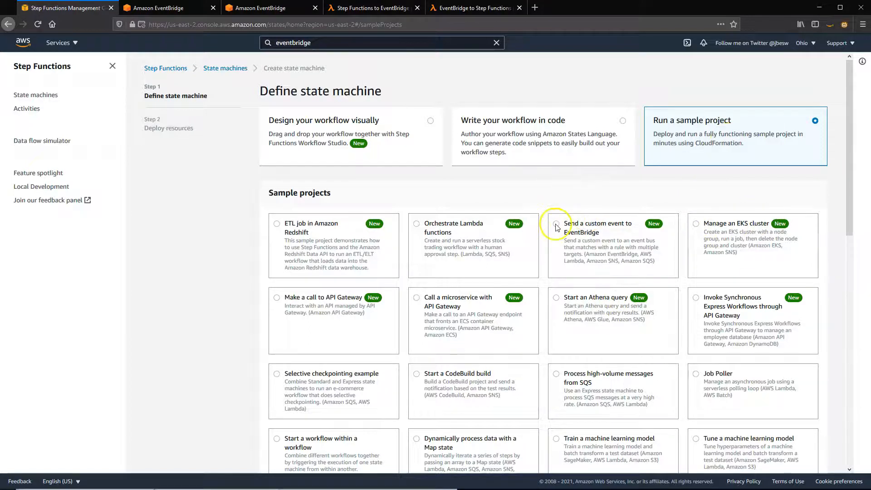
pyautogui.click(555, 223)
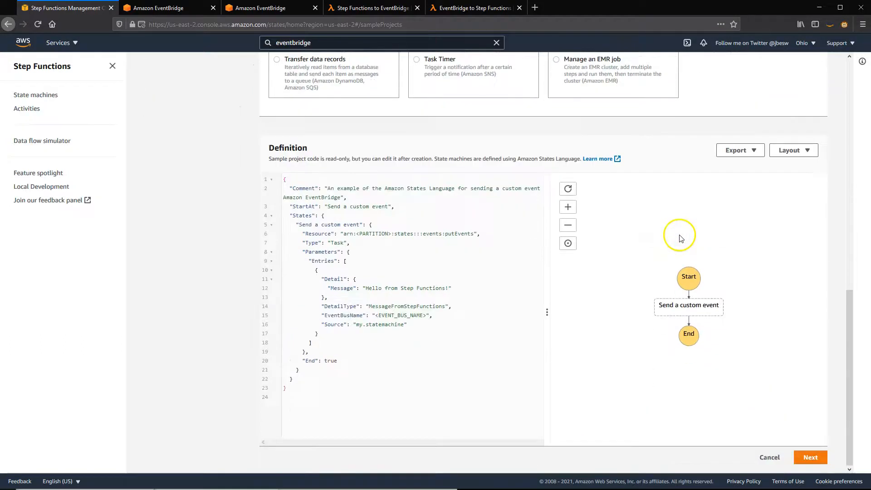
pyautogui.click(810, 457)
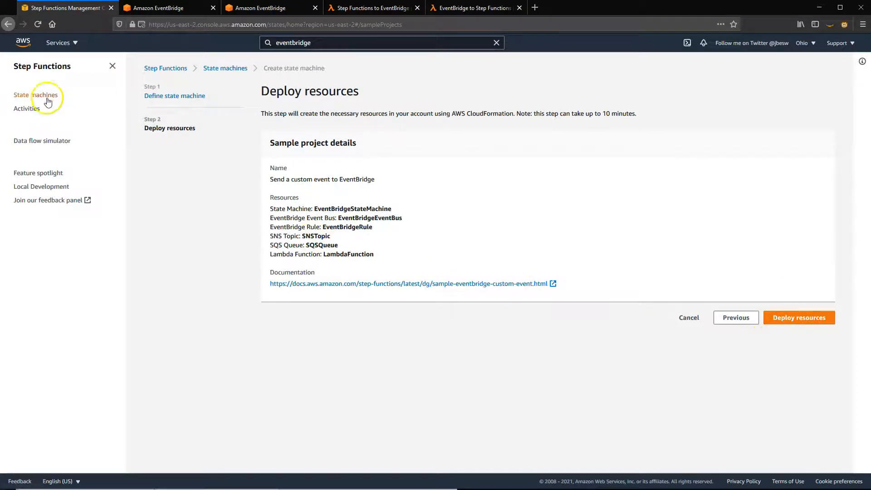
pyautogui.click(36, 95)
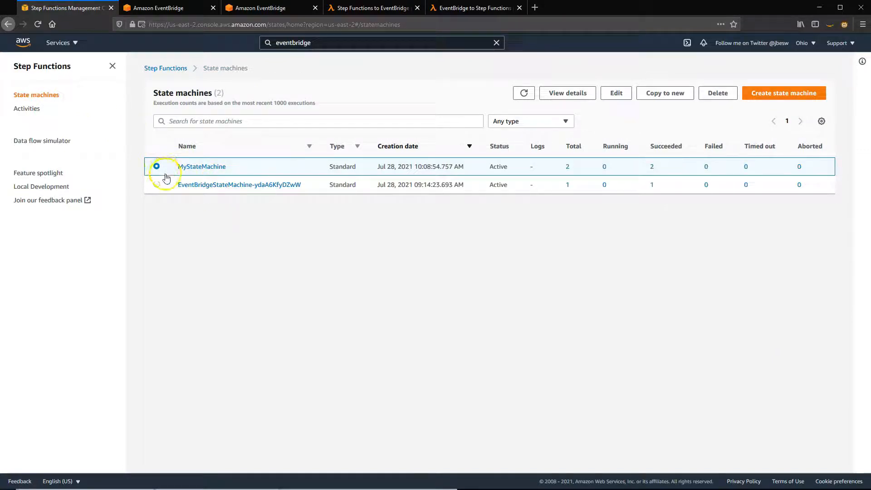
pyautogui.moveTo(239, 184)
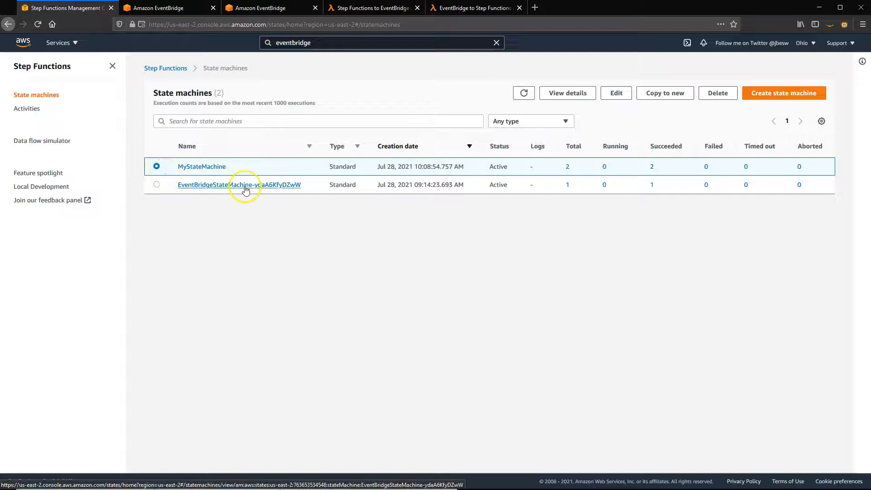
pyautogui.click(239, 185)
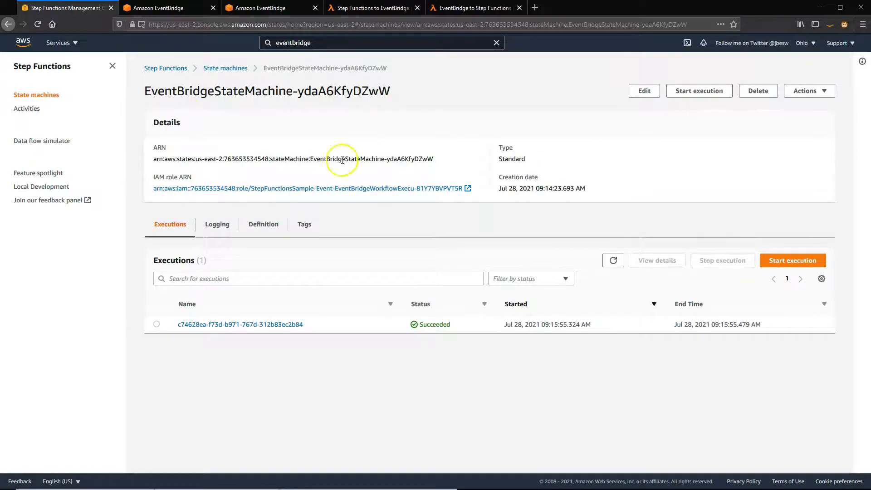
pyautogui.moveTo(233, 224)
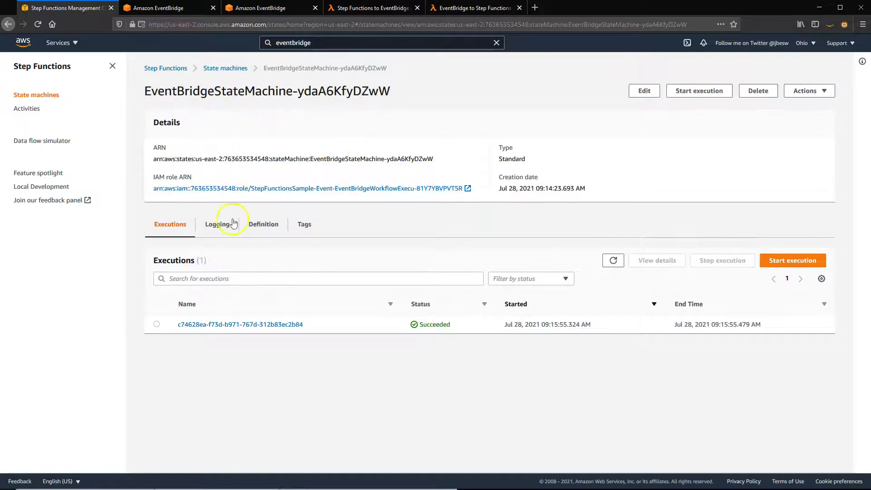
pyautogui.click(240, 324)
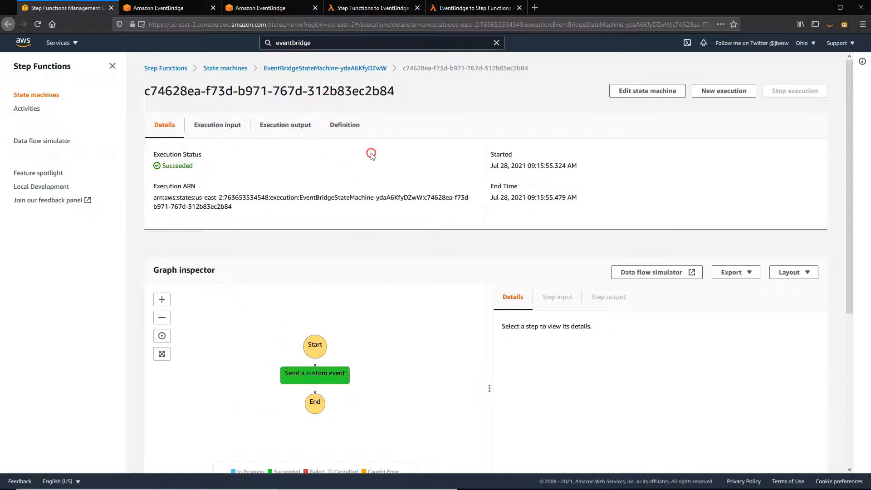
pyautogui.click(324, 67)
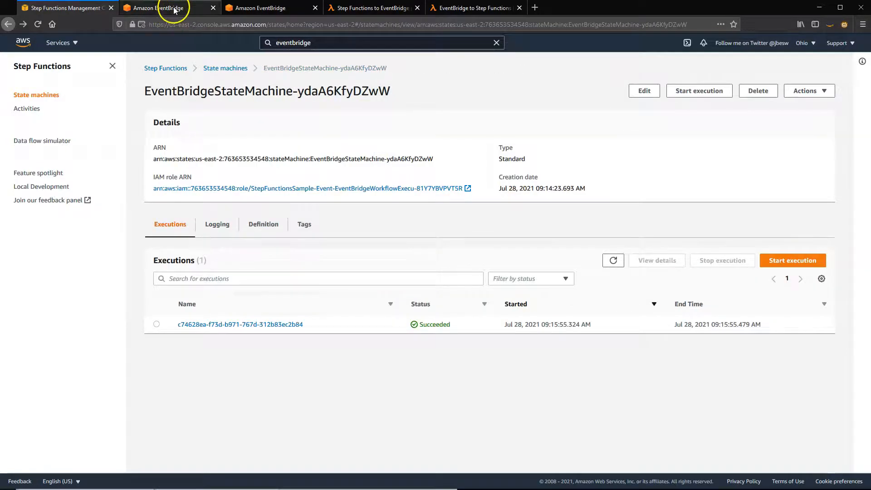
# Review stepfunctions-sampleproject-rule's event pattern and its Lambda, SNS and SQS targets
pyautogui.click(161, 8)
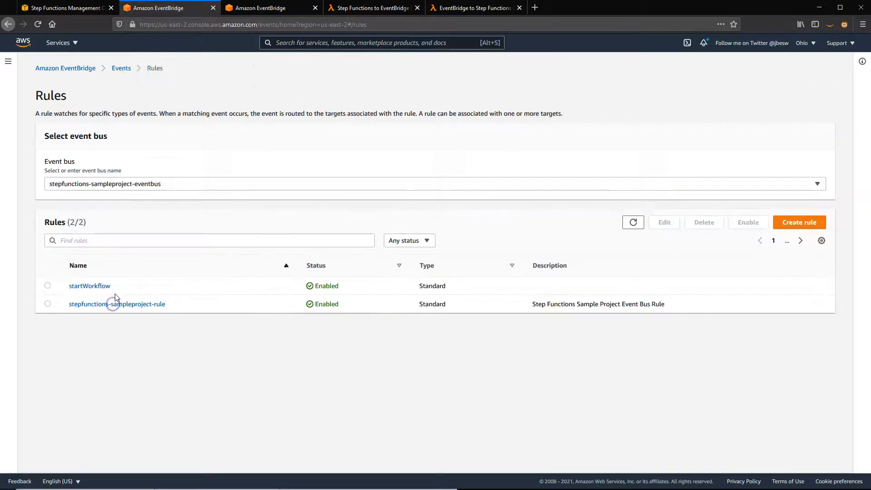
pyautogui.moveTo(117, 303)
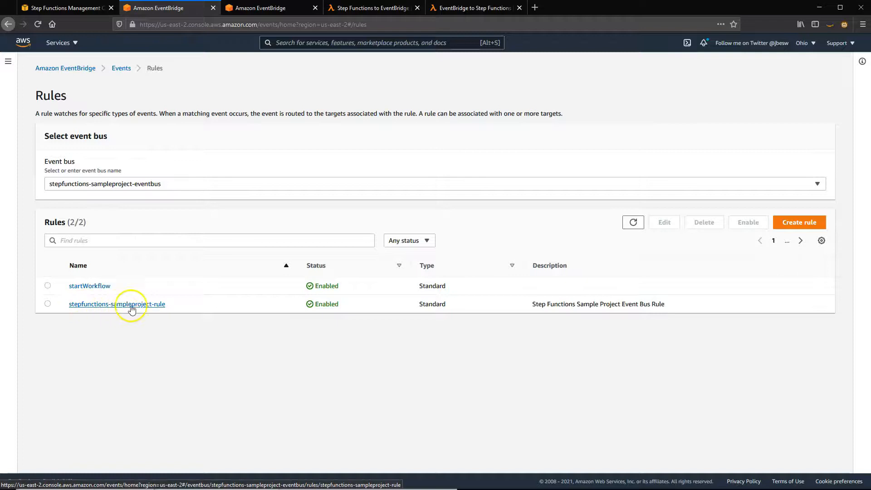
pyautogui.click(116, 304)
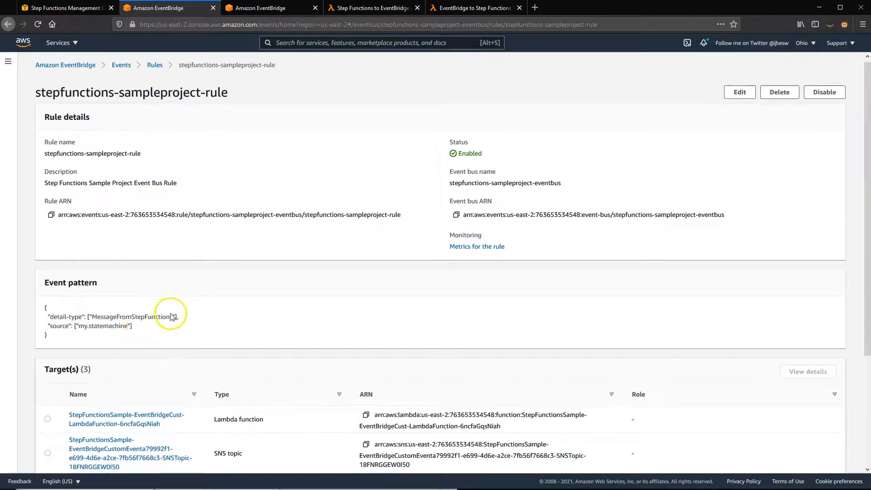
pyautogui.scroll(-3)
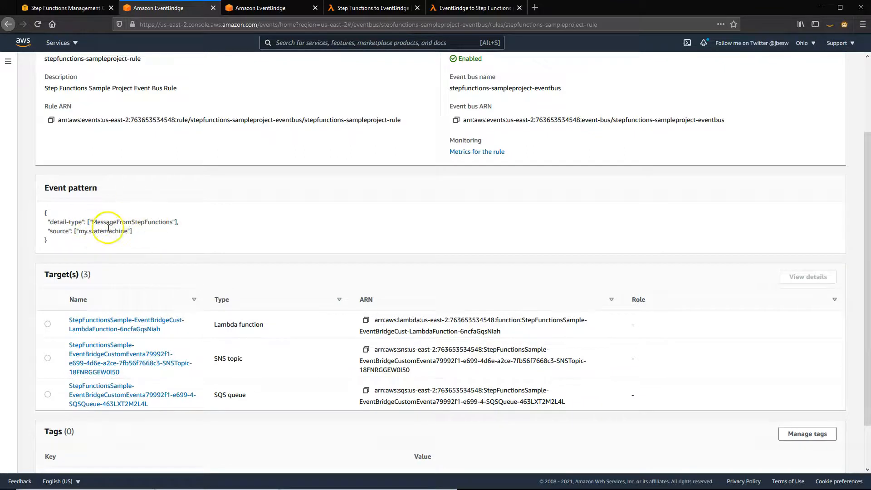
pyautogui.moveTo(127, 328)
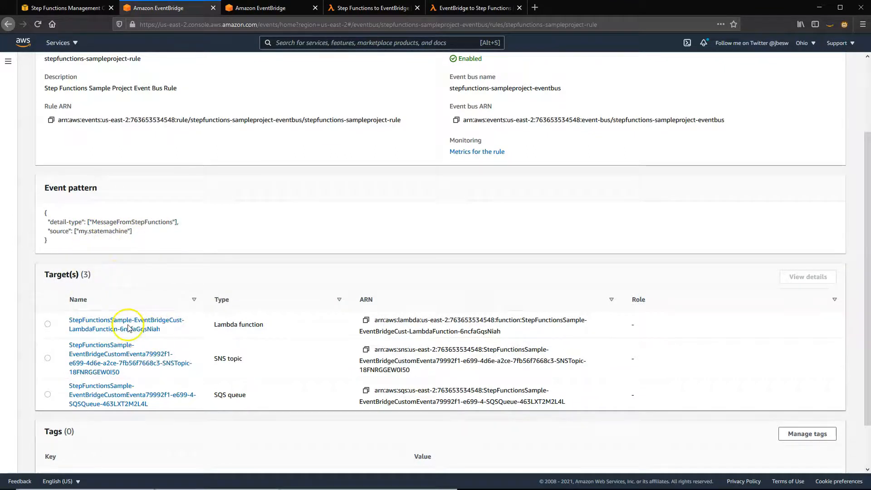
pyautogui.moveTo(220, 371)
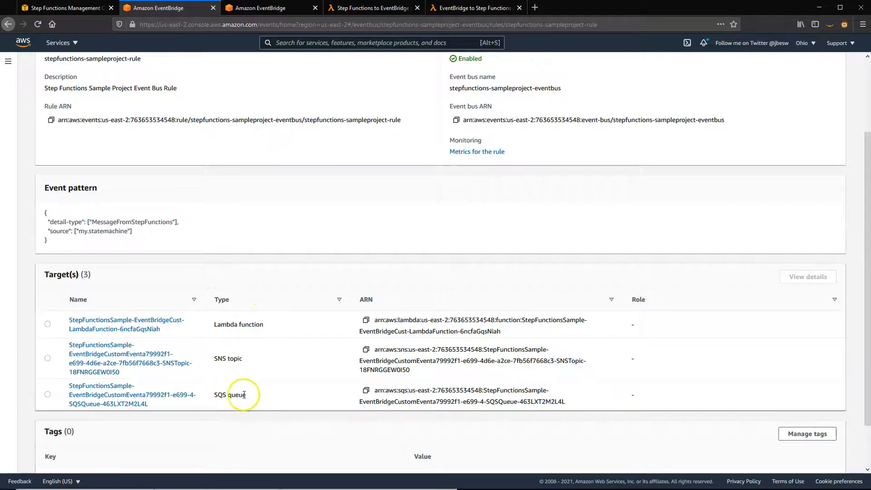
pyautogui.moveTo(218, 174)
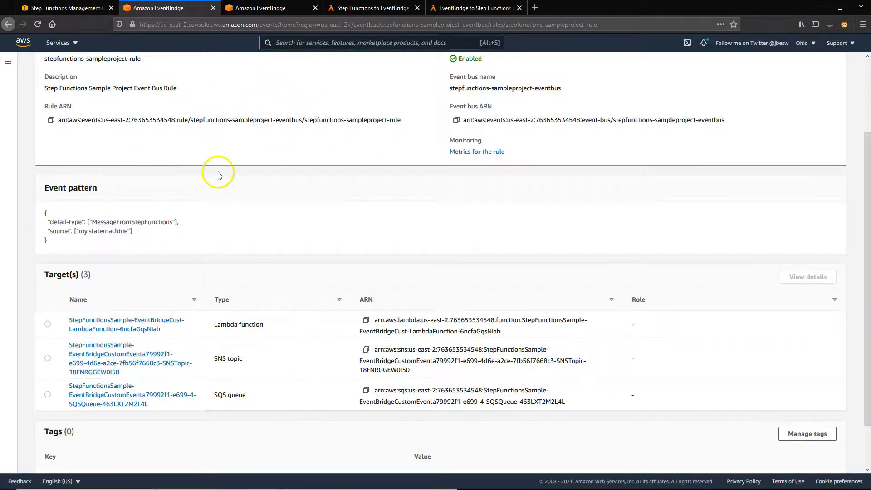
pyautogui.scroll(3)
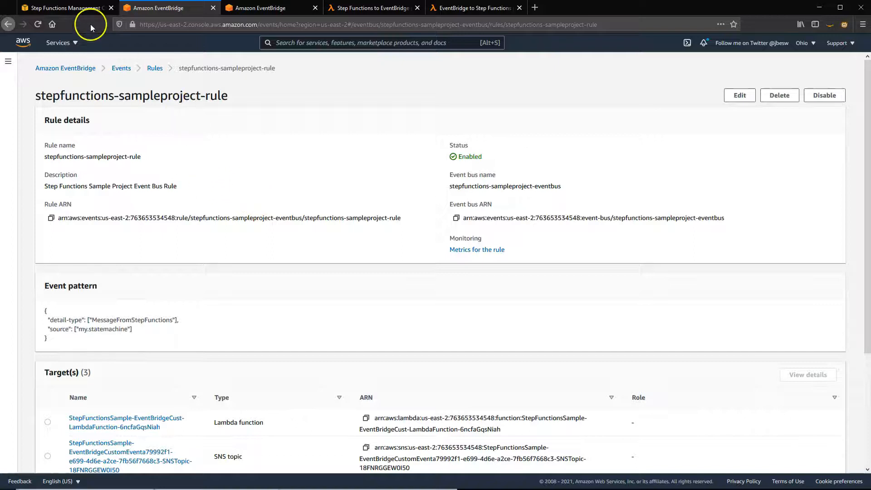
pyautogui.click(61, 7)
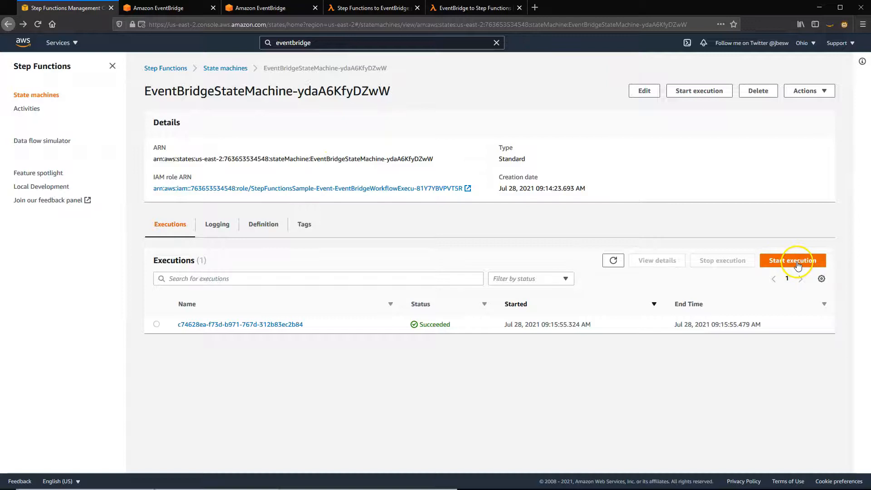
# Start another EventBridgeStateMachine execution with default input and view the execution list
pyautogui.click(793, 260)
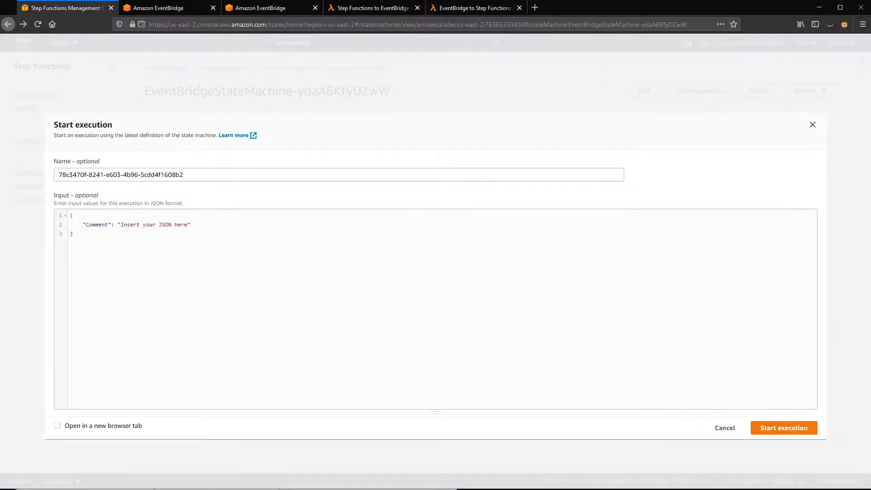
pyautogui.click(784, 428)
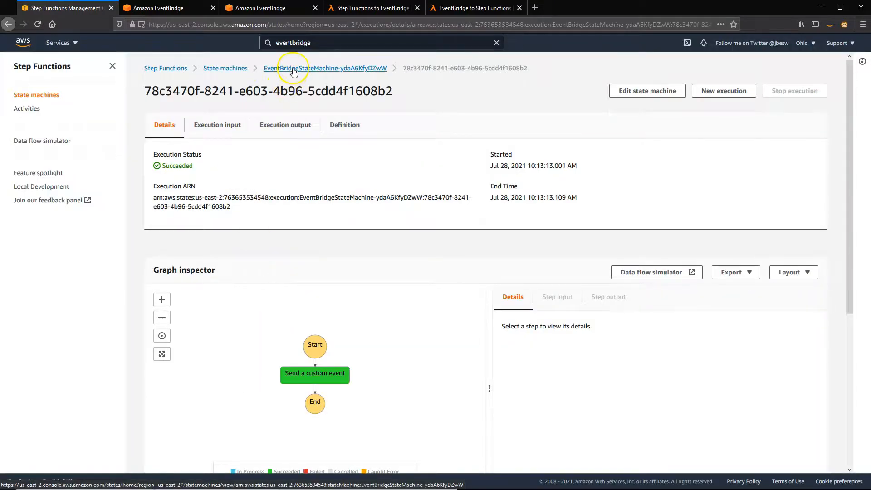
pyautogui.click(326, 68)
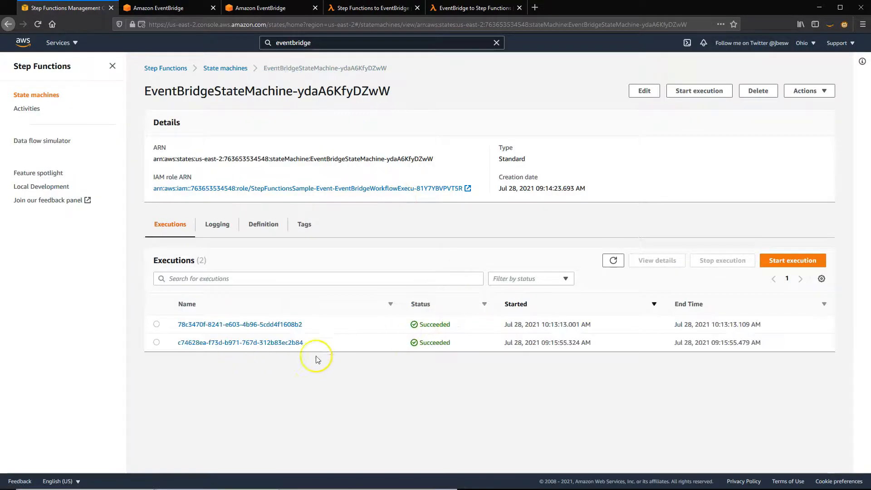
pyautogui.moveTo(230, 61)
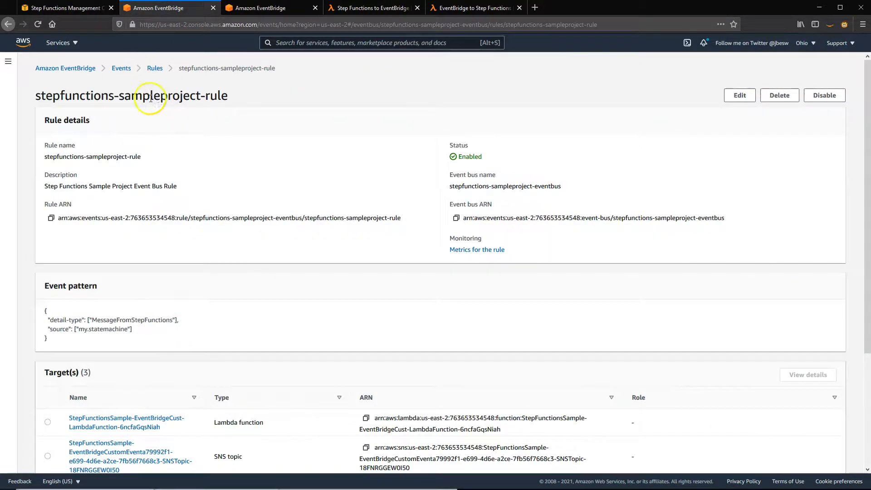
# From the rule's Lambda target, open its CloudWatch log group showing two log streams
pyautogui.scroll(-3)
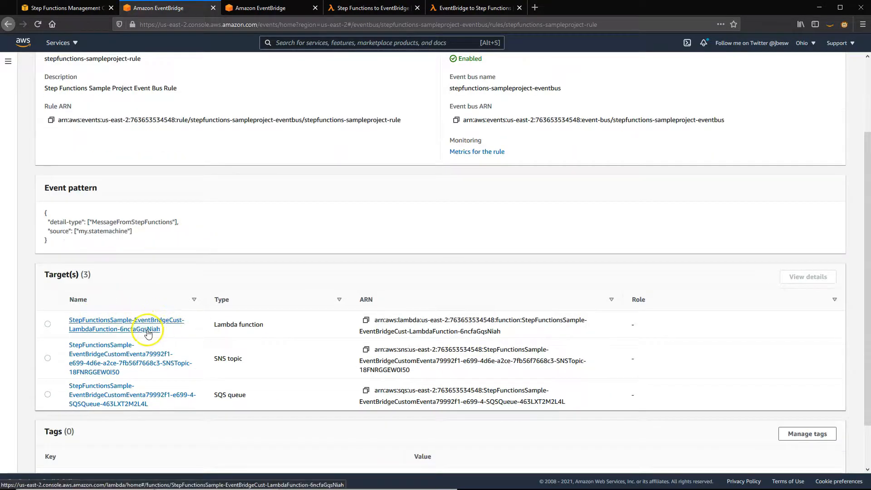
pyautogui.click(126, 324)
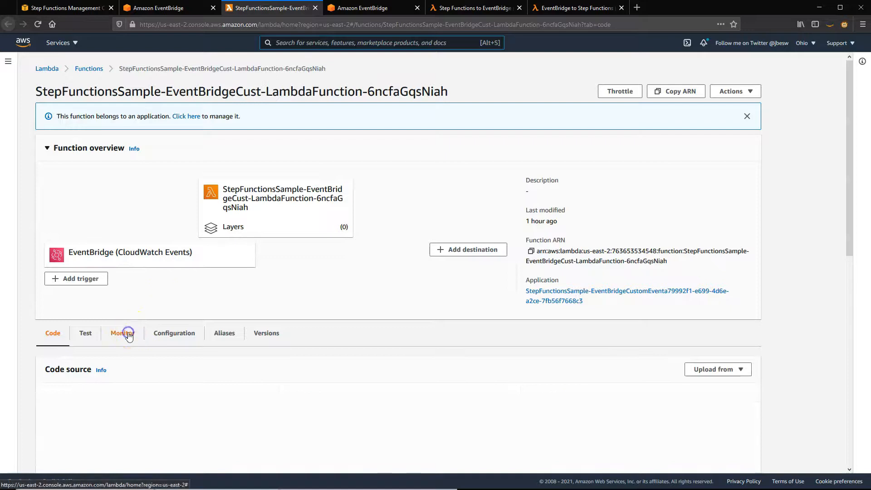
pyautogui.click(122, 333)
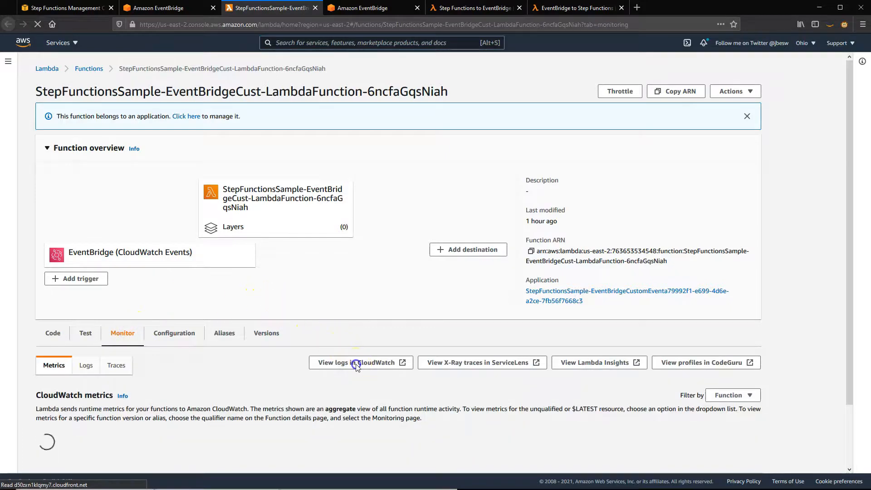
pyautogui.click(356, 362)
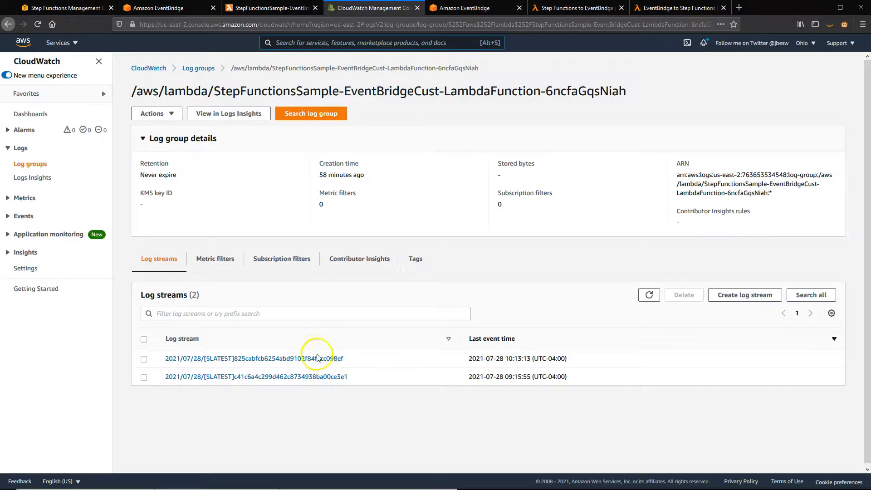
# Expand the newest log event reading "Hello from Step Functions!" and switch to the pattern tab
pyautogui.click(253, 358)
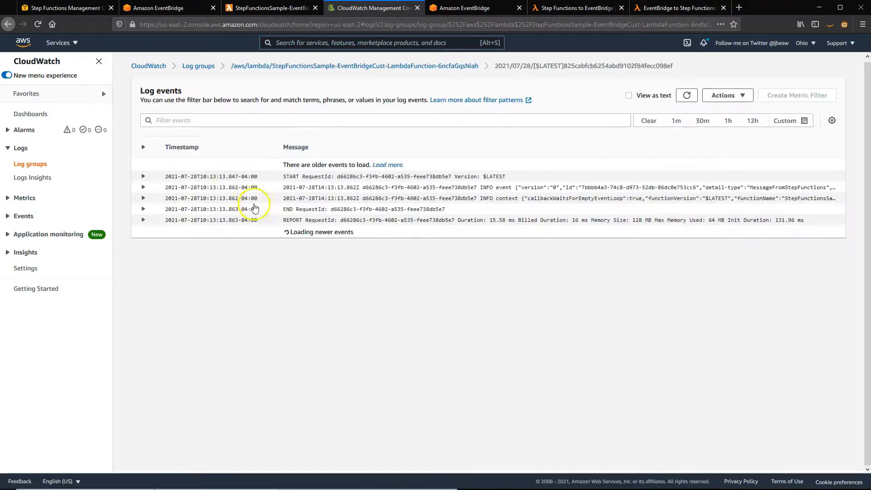
pyautogui.click(143, 187)
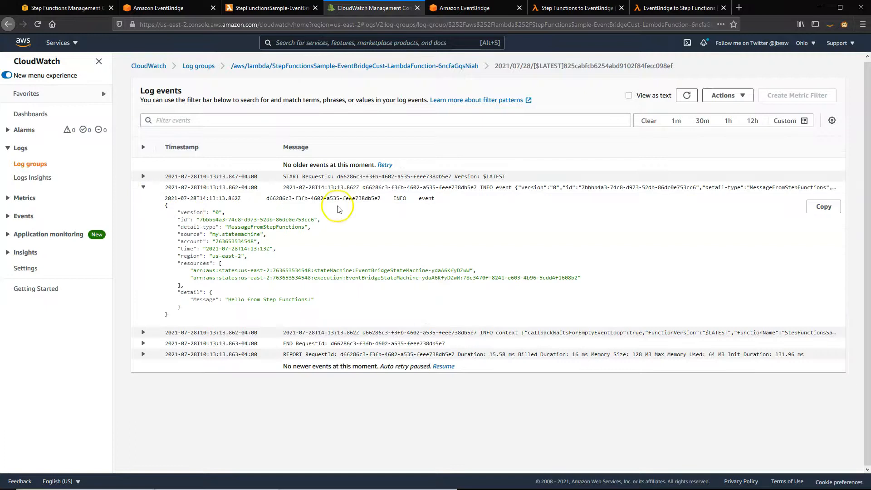
pyautogui.moveTo(306, 219)
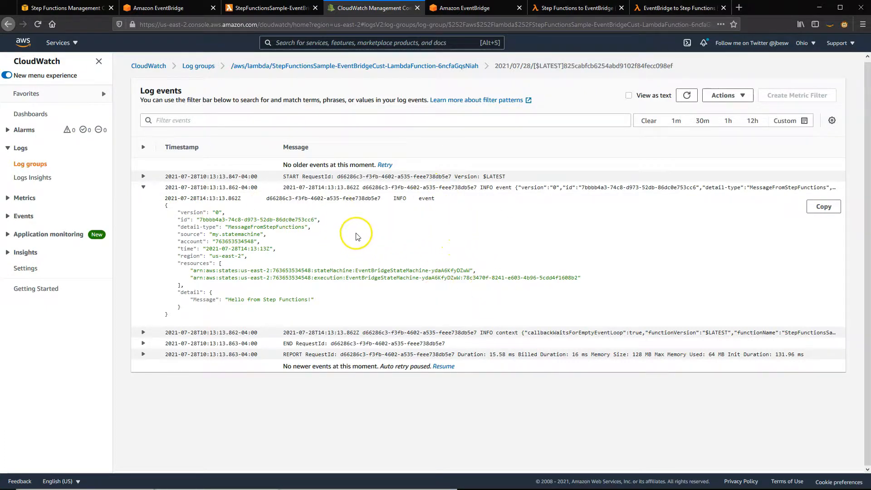
pyautogui.click(575, 8)
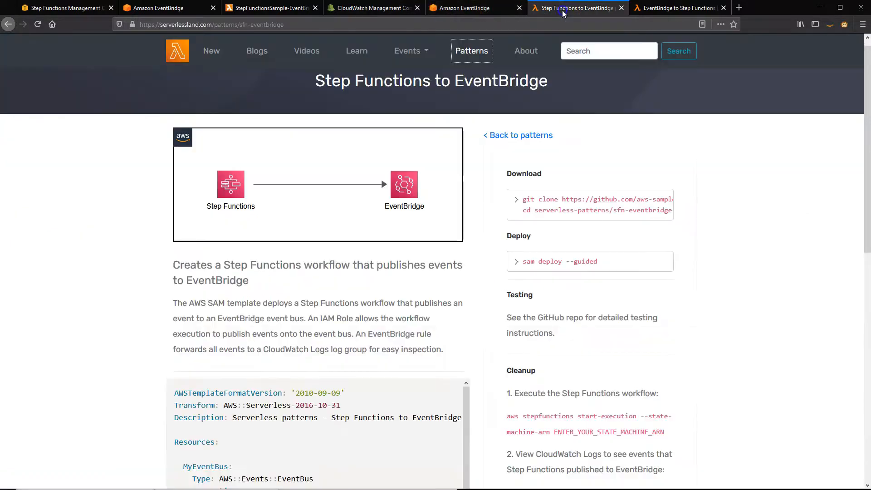
pyautogui.moveTo(400, 72)
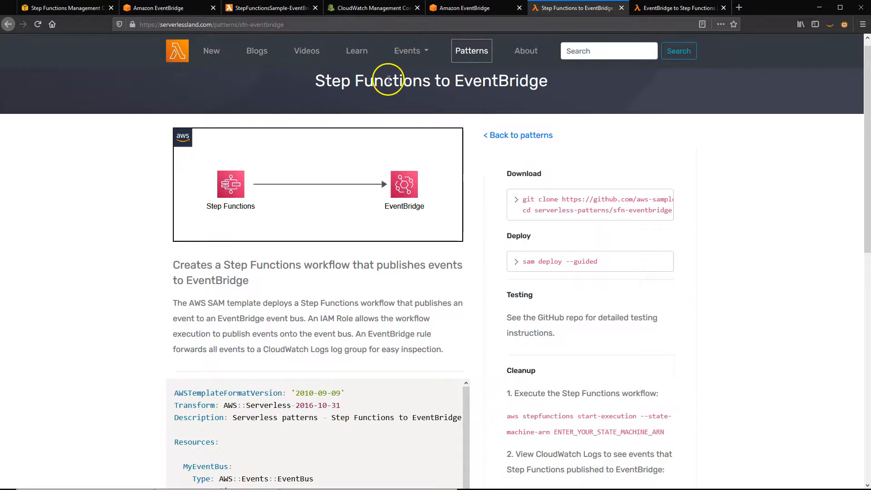
pyautogui.moveTo(550, 96)
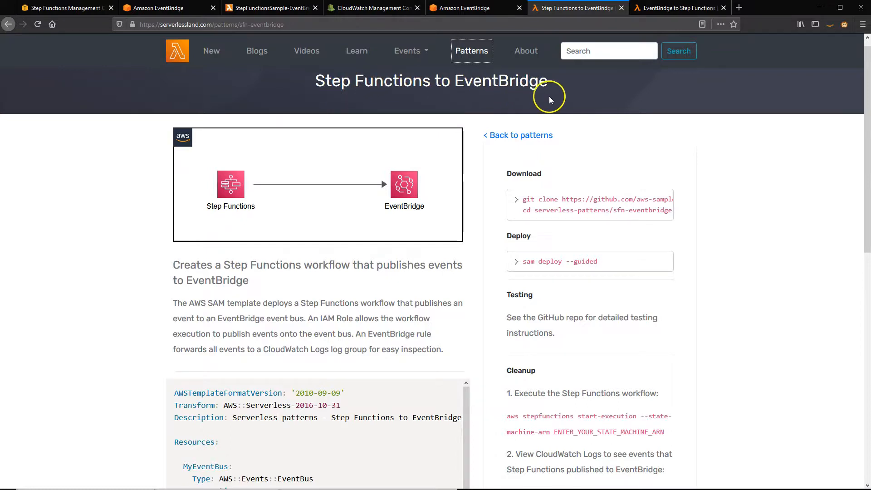
pyautogui.moveTo(240, 208)
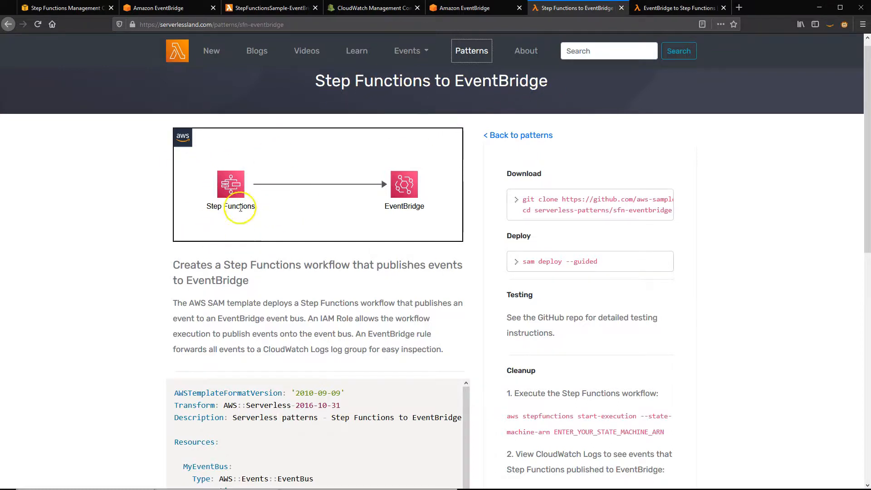
# Switch to the Serverless Land EventBridge to Step Functions pattern tab
pyautogui.click(676, 7)
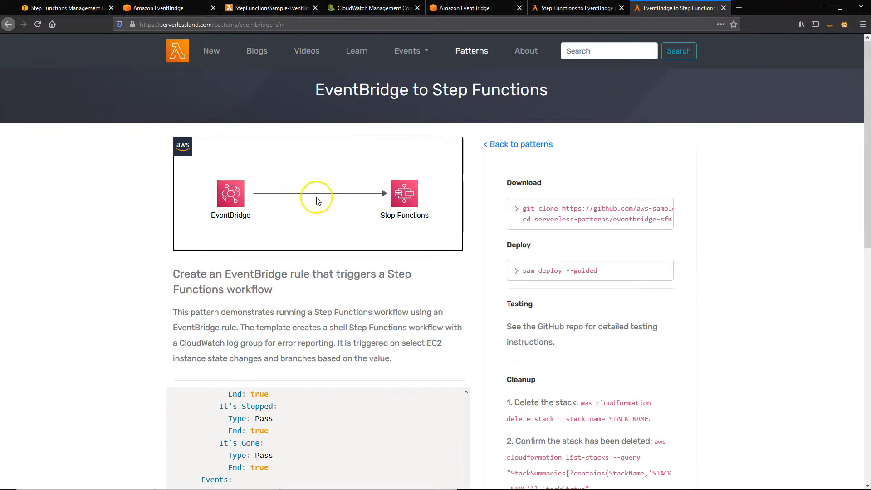
pyautogui.moveTo(342, 132)
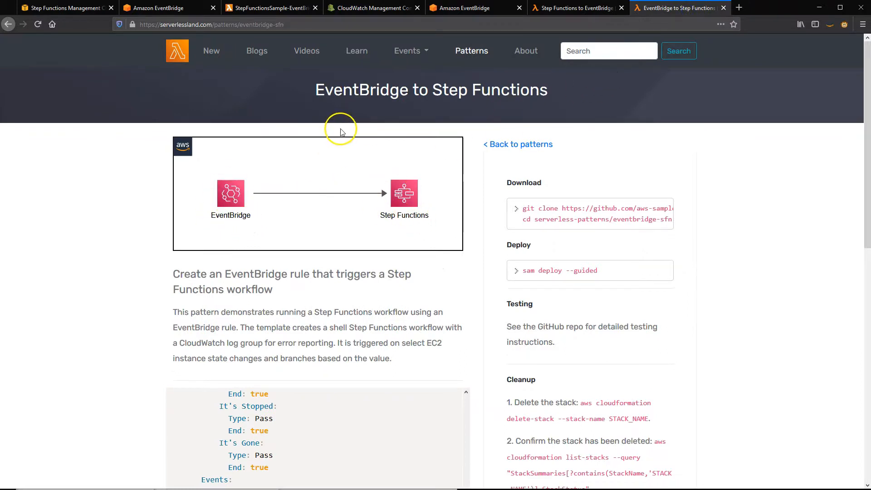
pyautogui.moveTo(269, 98)
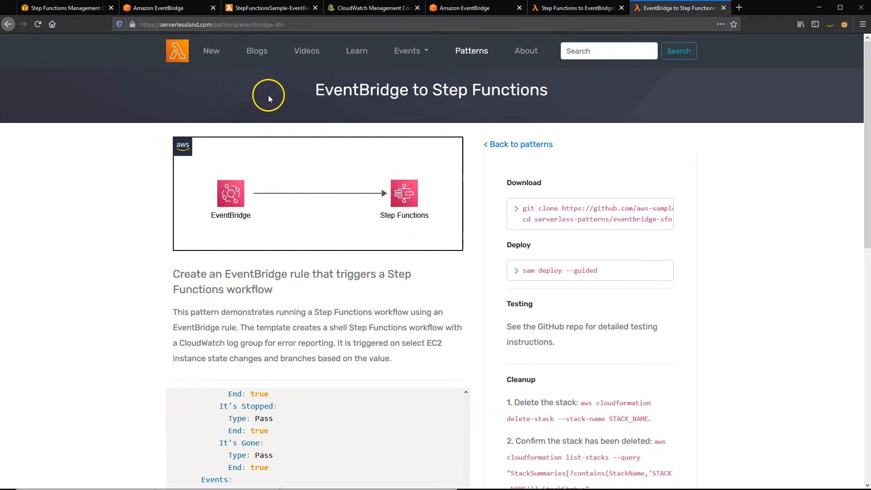